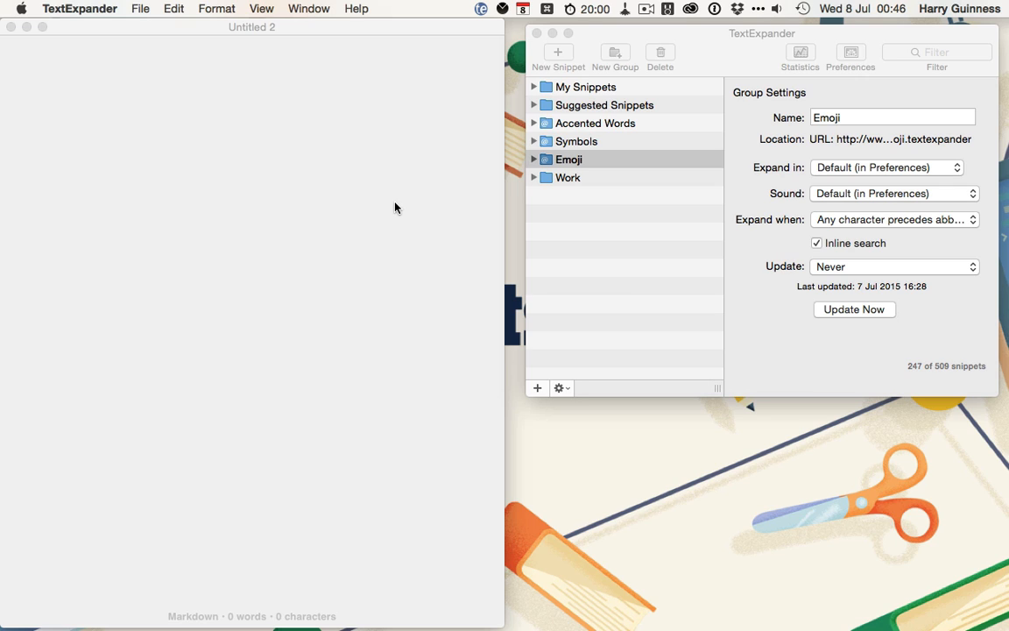
mouse_move(329, 207)
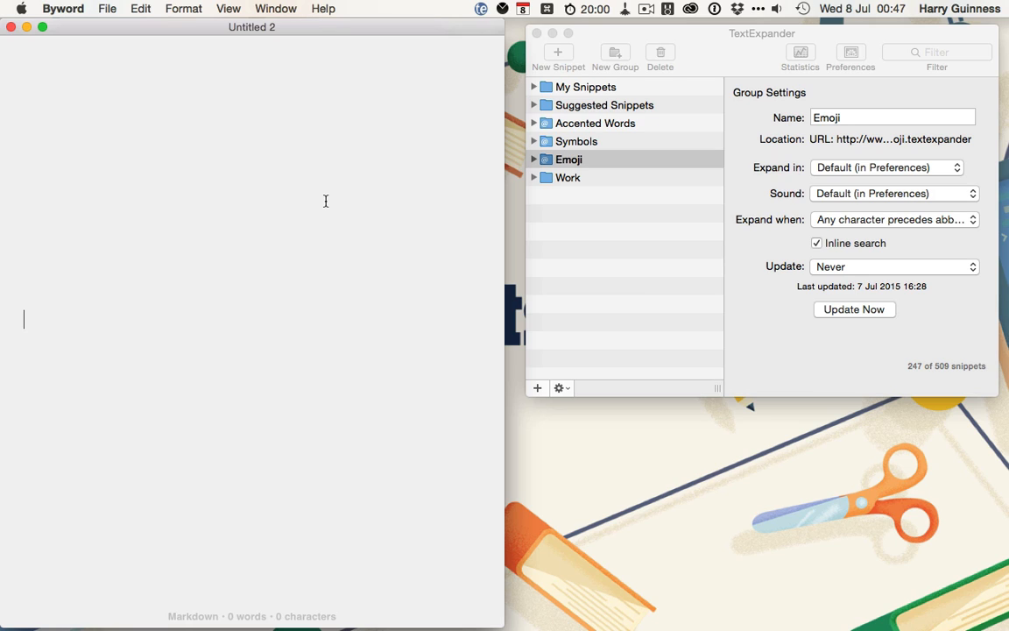
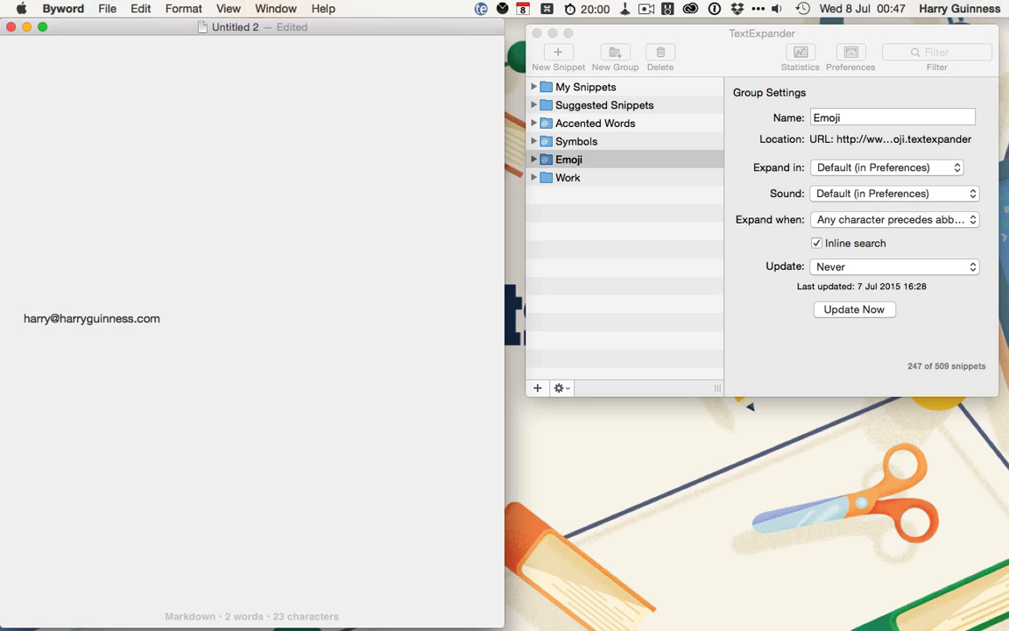
left_click(160, 318)
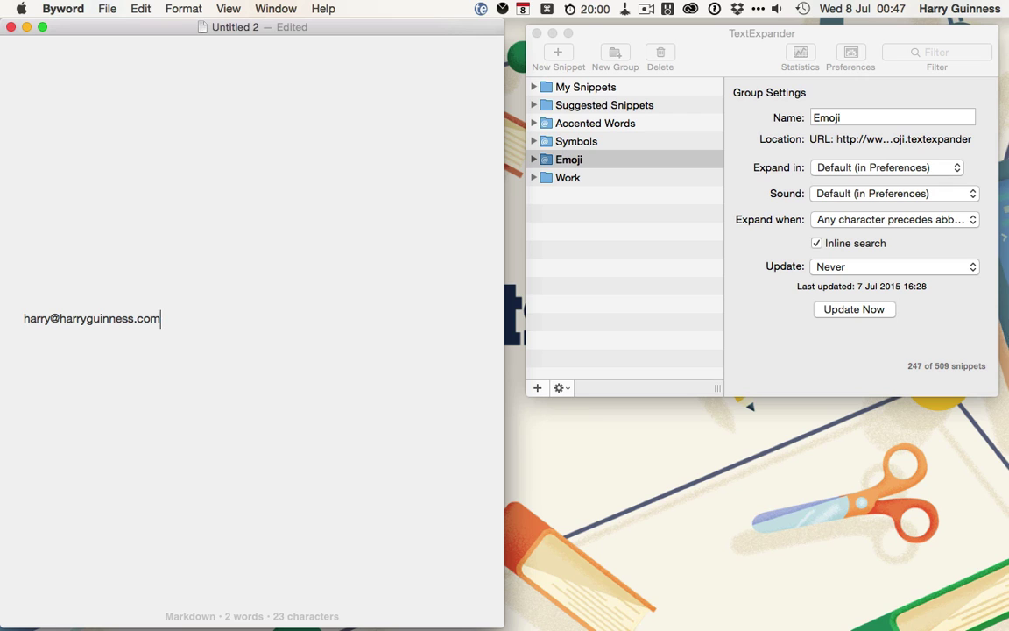
mouse_move(682, 273)
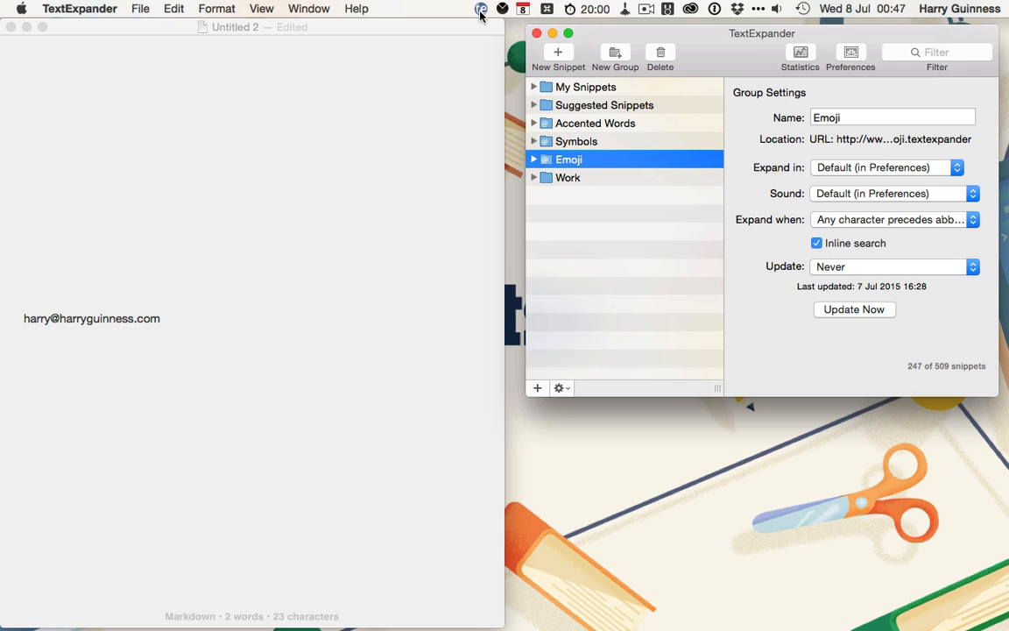
mouse_move(558, 59)
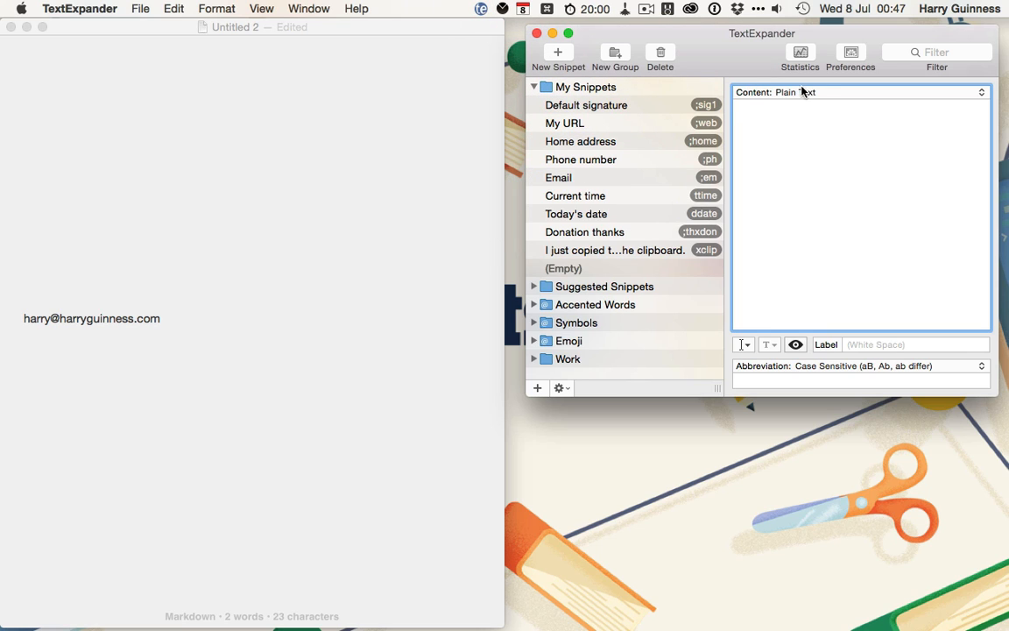
mouse_move(819, 96)
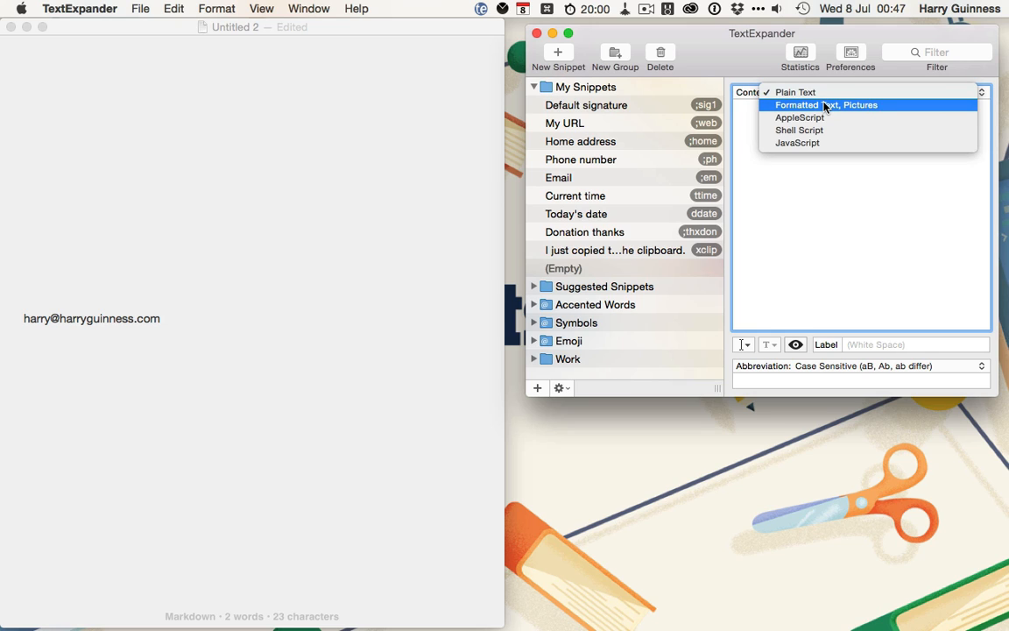
mouse_move(797, 143)
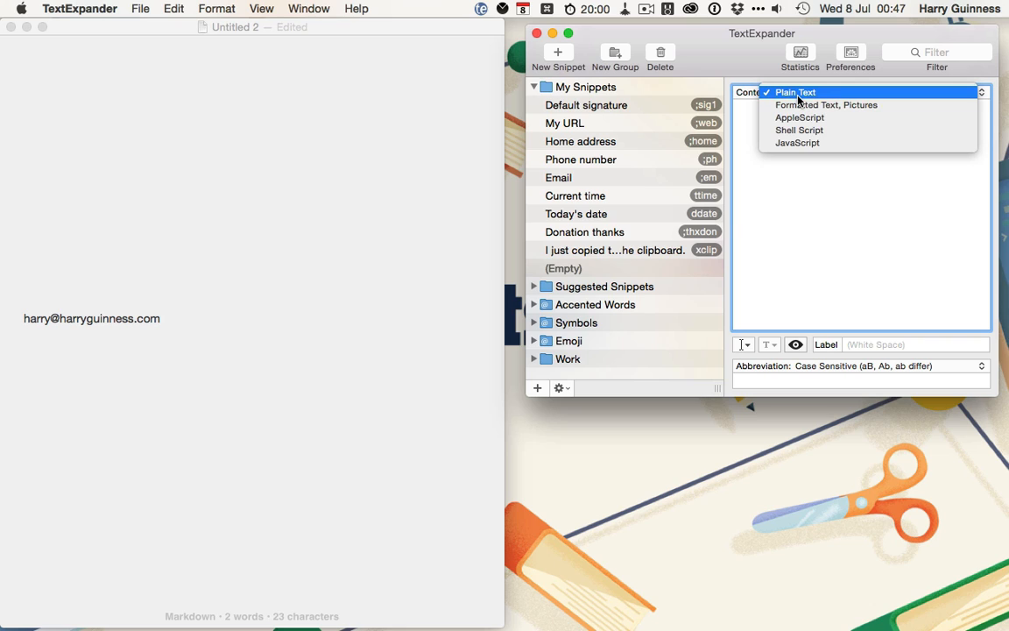
left_click(793, 92)
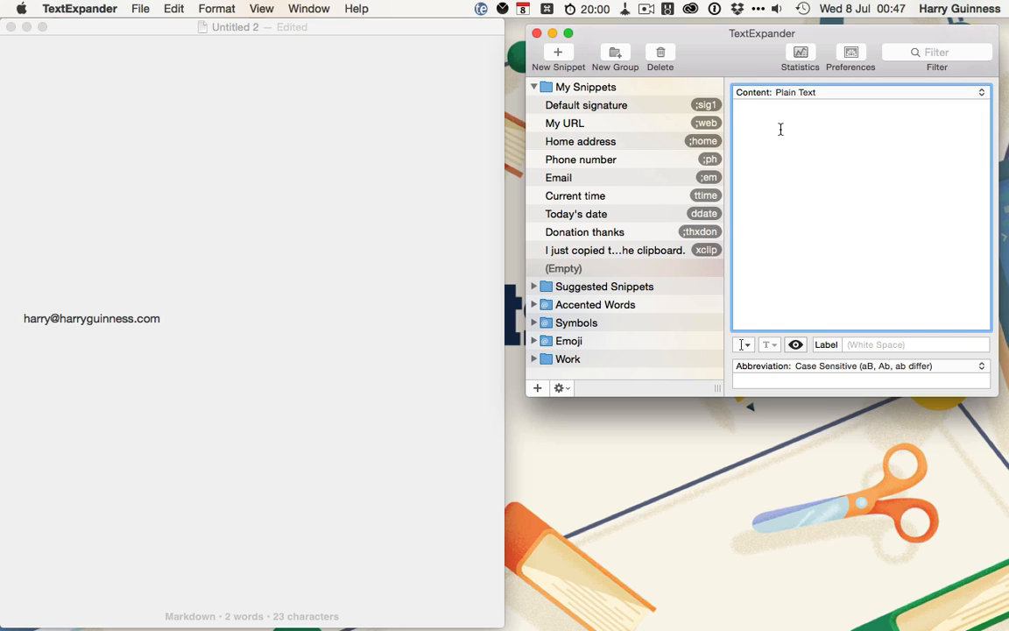
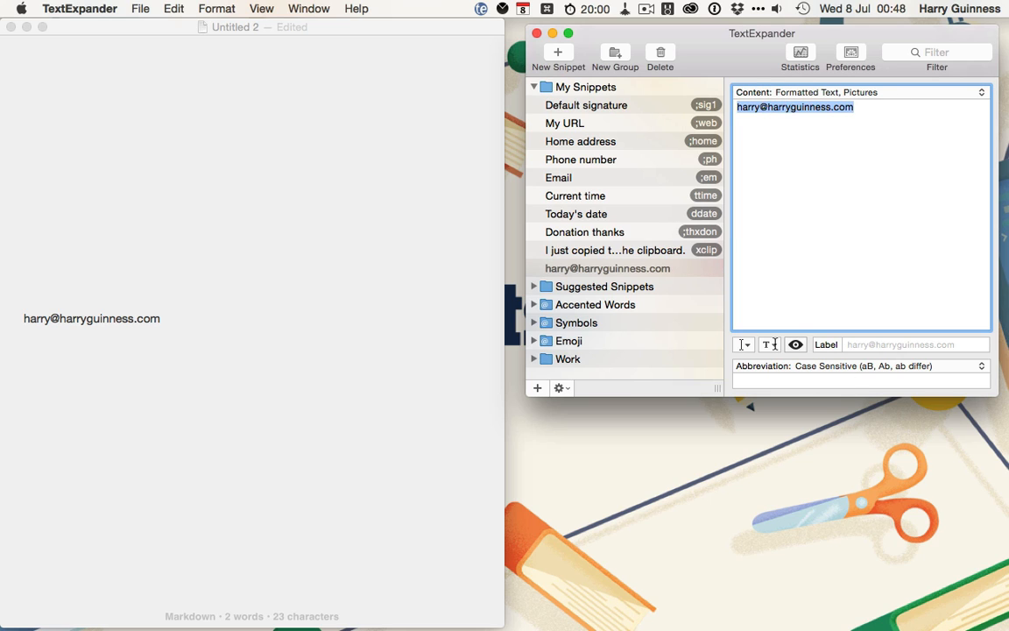
Change the email snippet's content type from Formatted Text to Plain Text
left_click(769, 343)
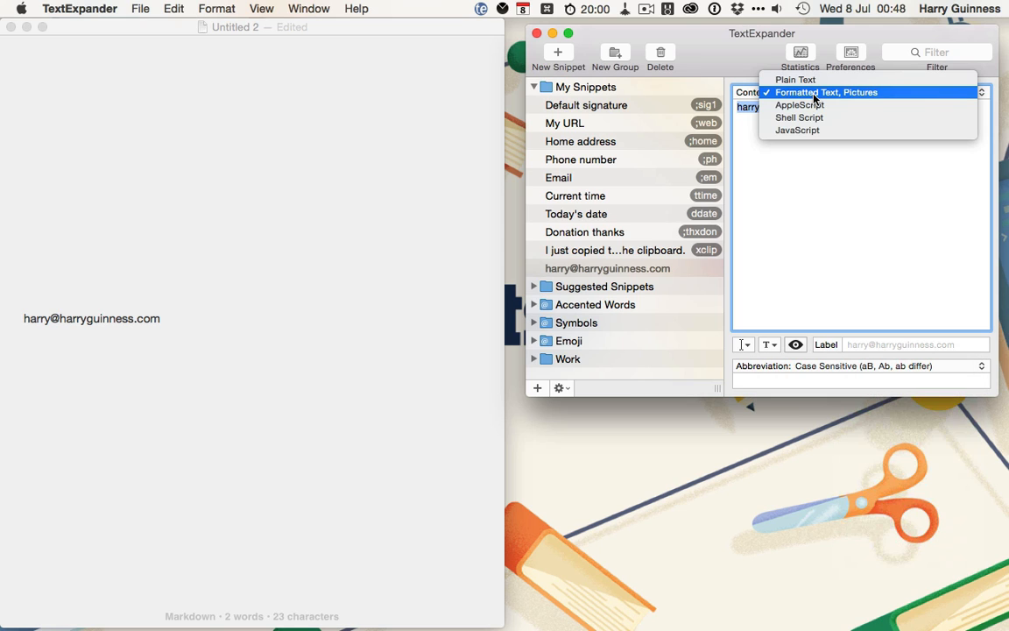
left_click(796, 80)
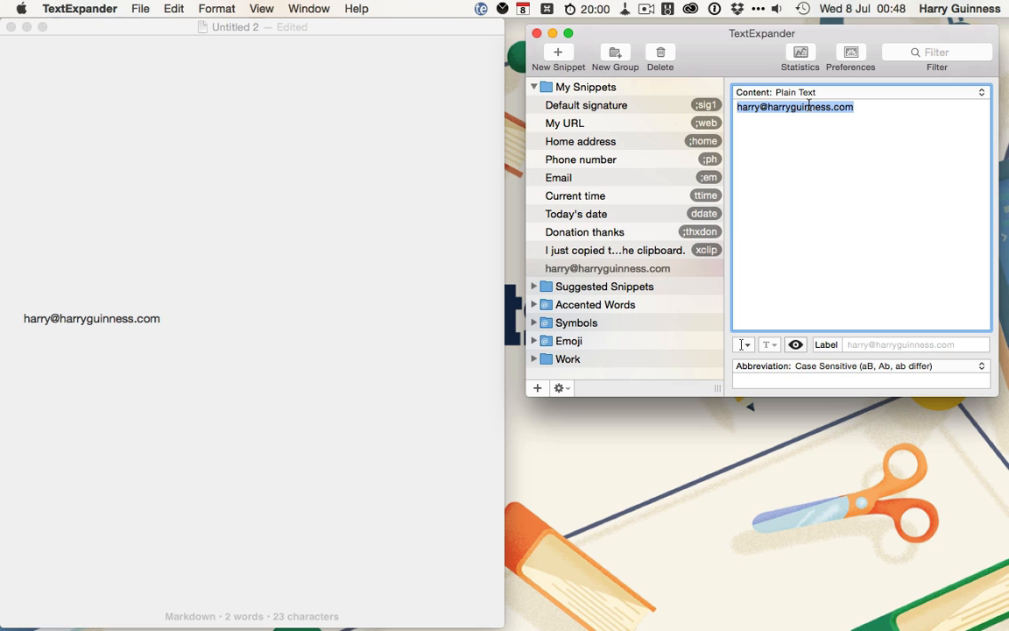
mouse_move(858, 313)
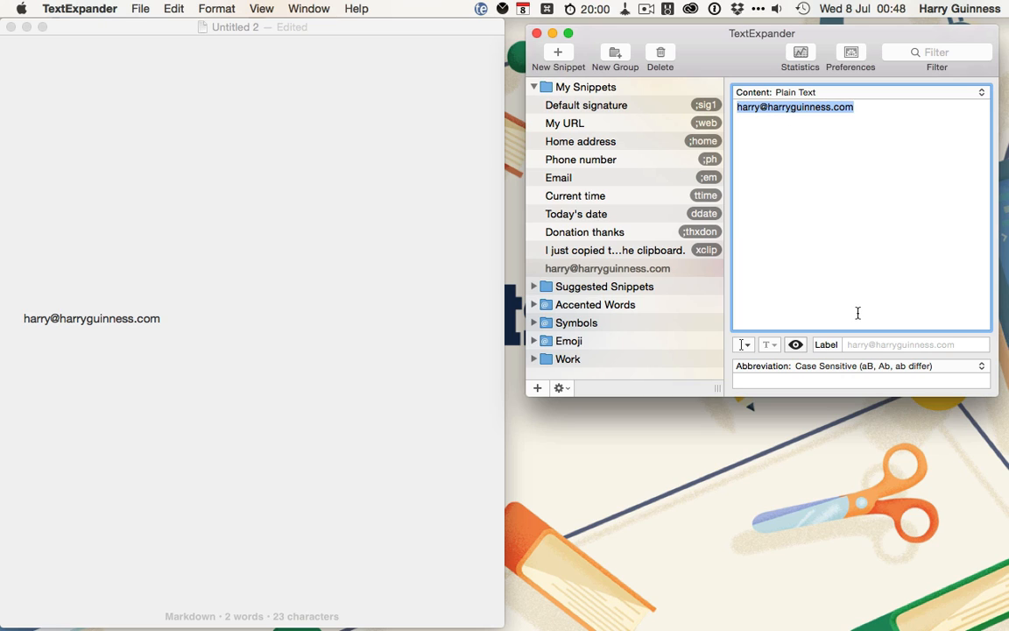
Set the email snippet's label to 'email tuts test'
left_click(916, 343)
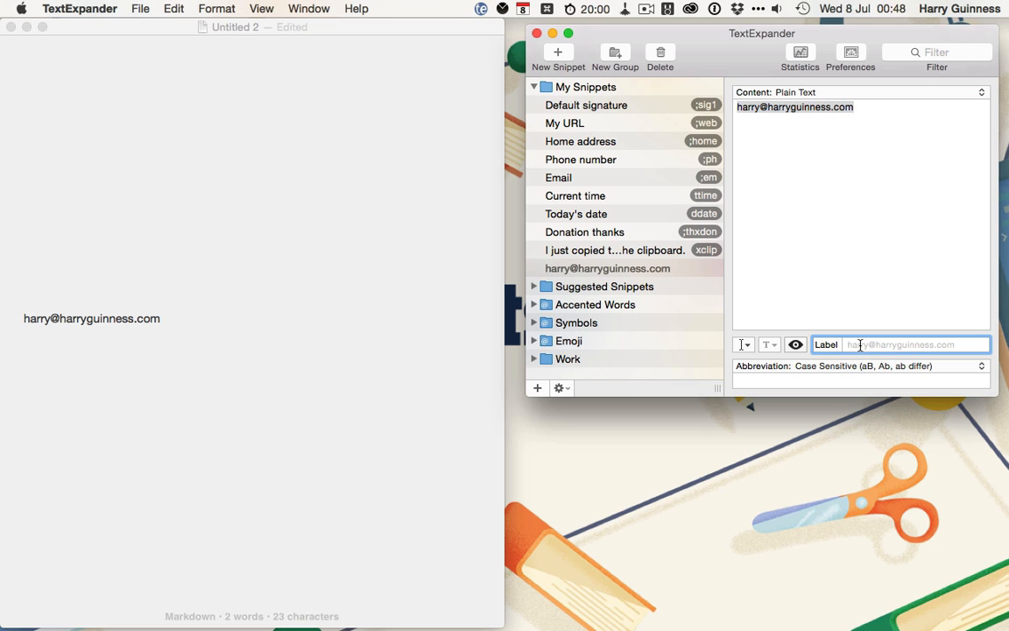
type("email")
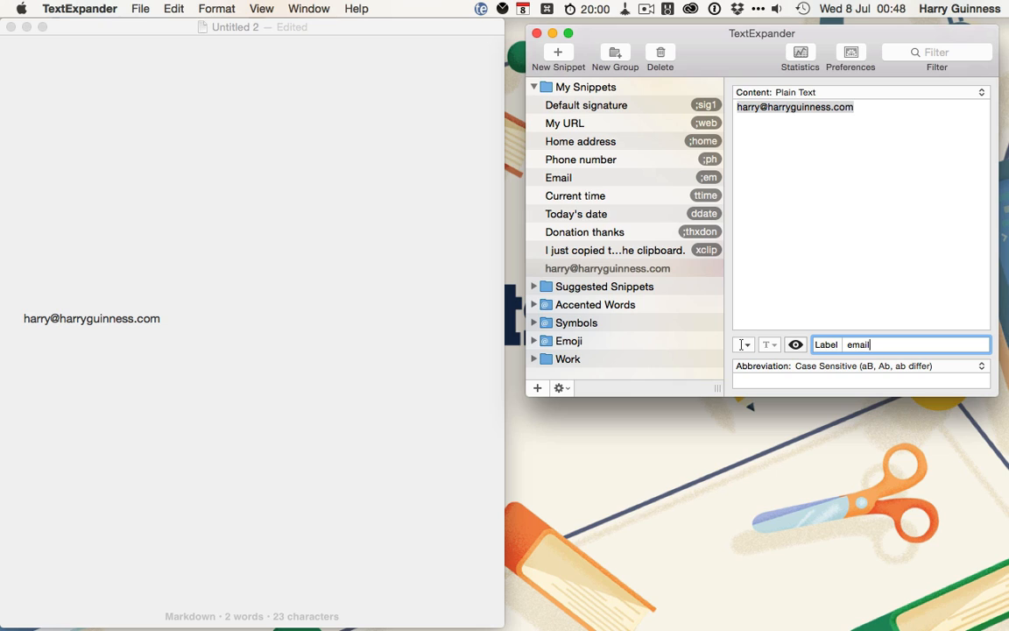
type("tuts test")
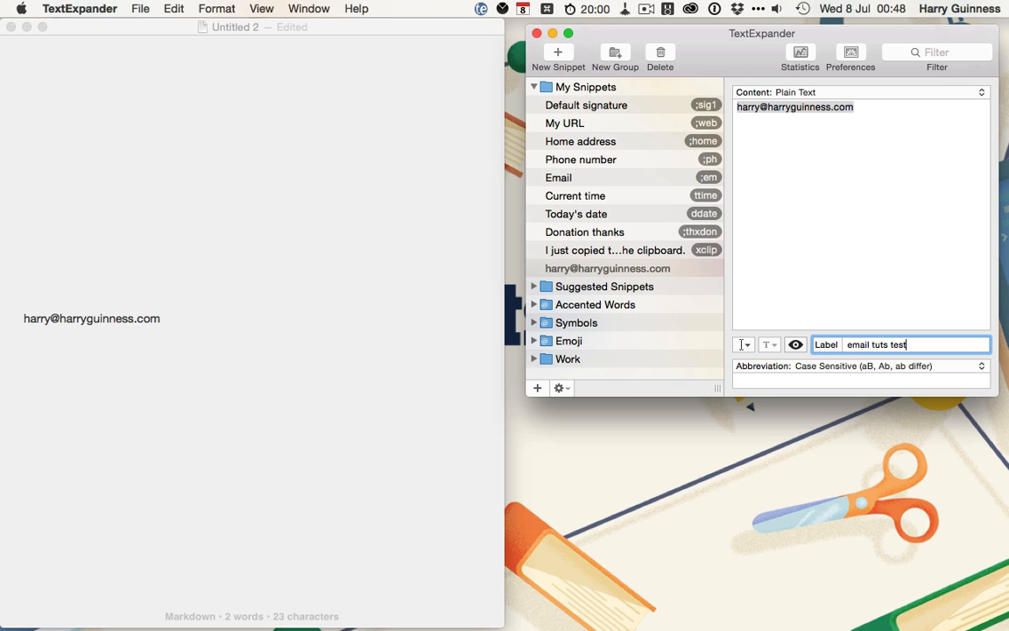
mouse_move(603, 262)
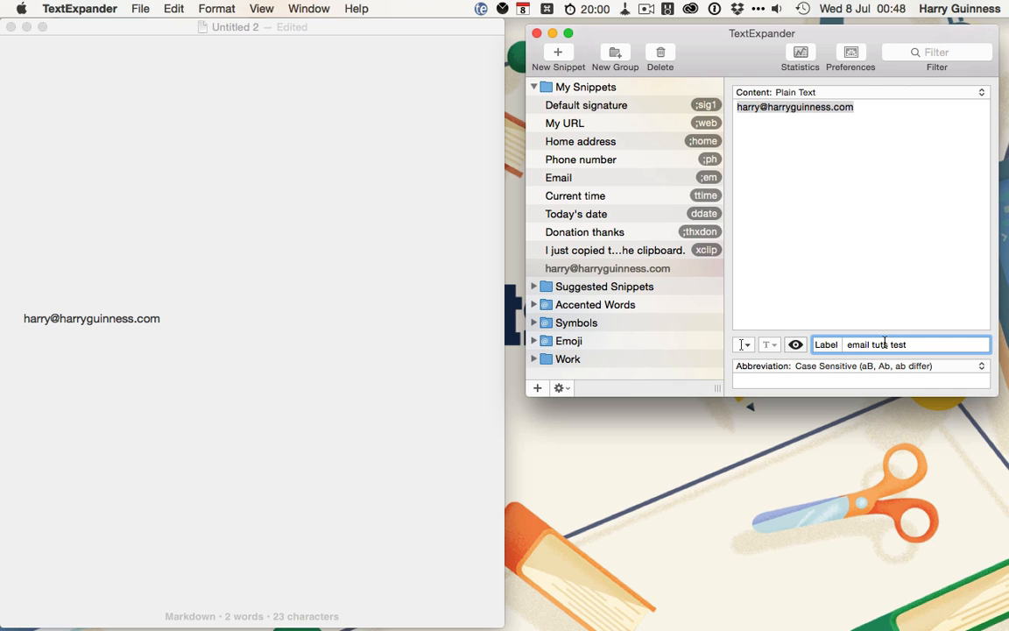
type("s")
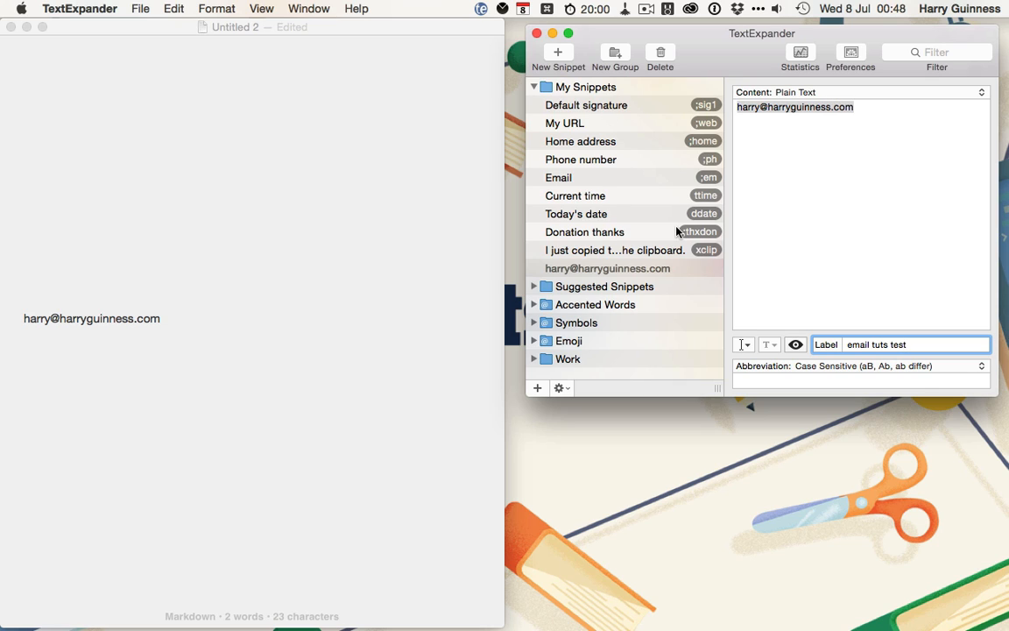
Enter 'xem' as the email tuts test snippet's abbreviation
left_click(858, 383)
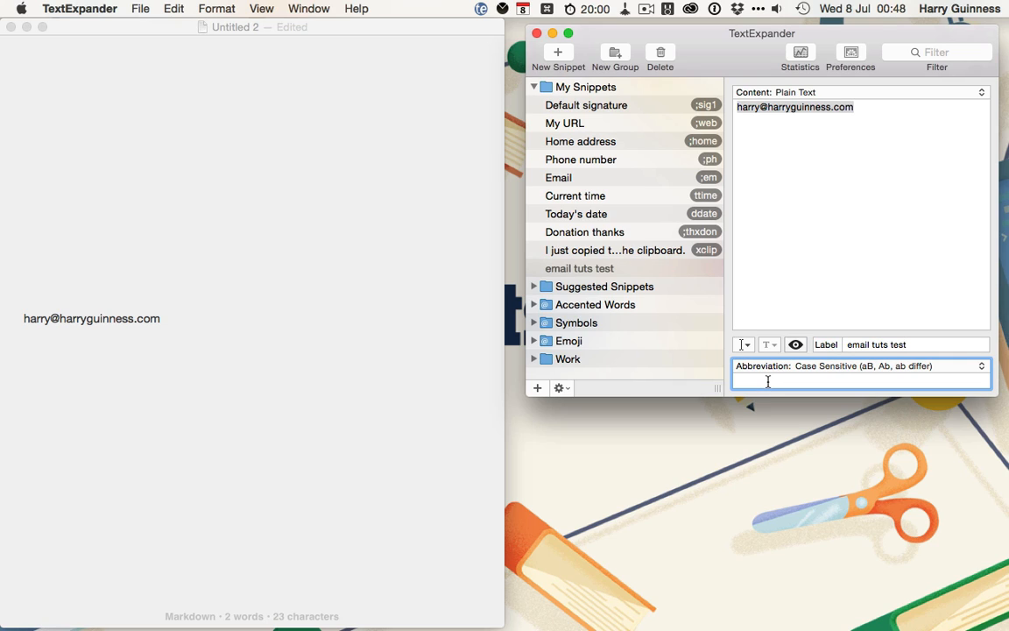
type("xe")
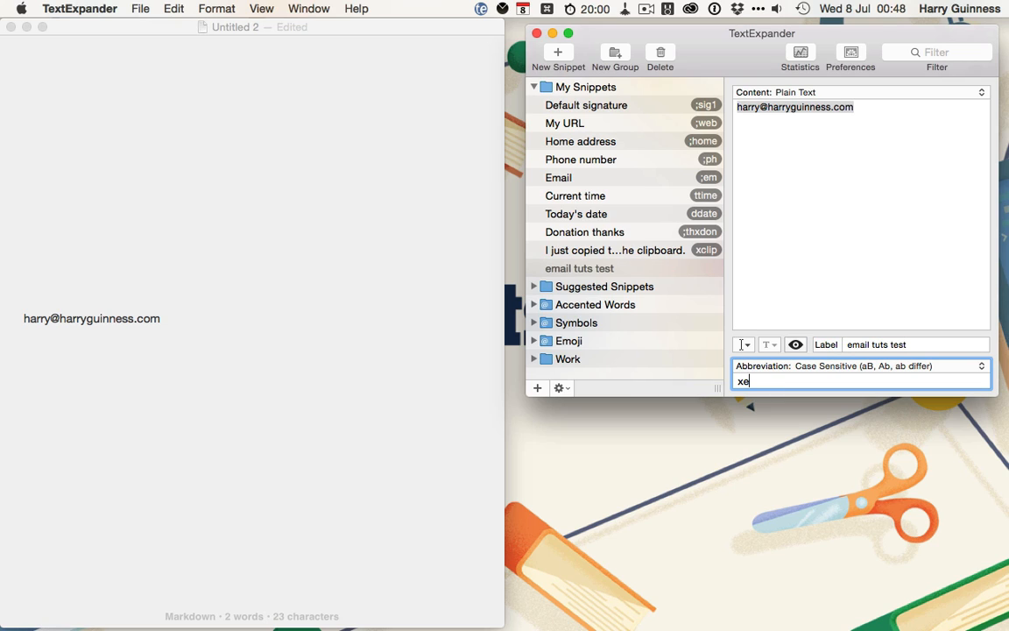
type("m")
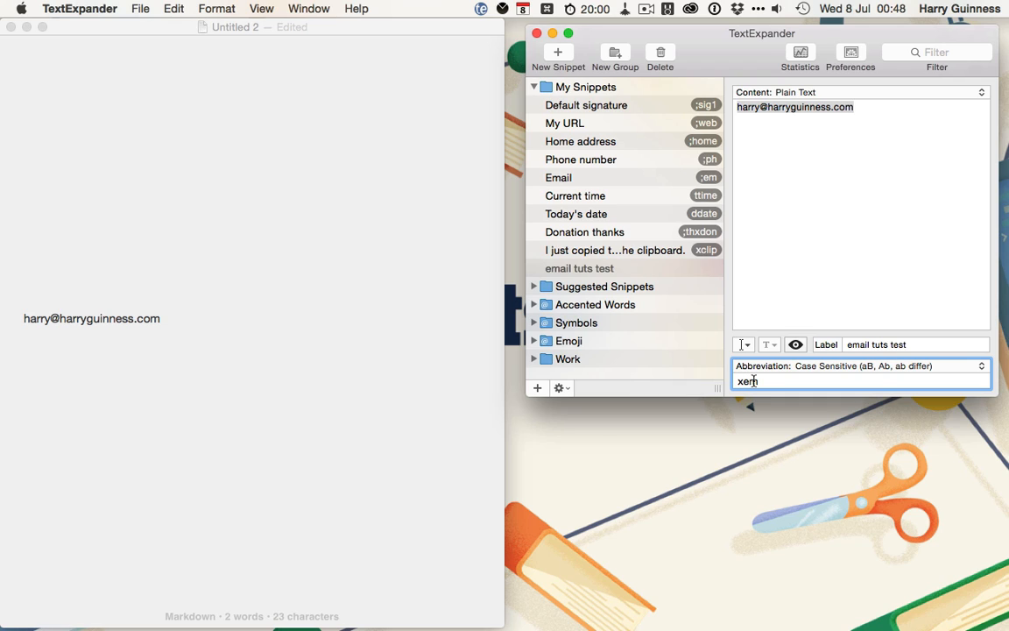
type("n")
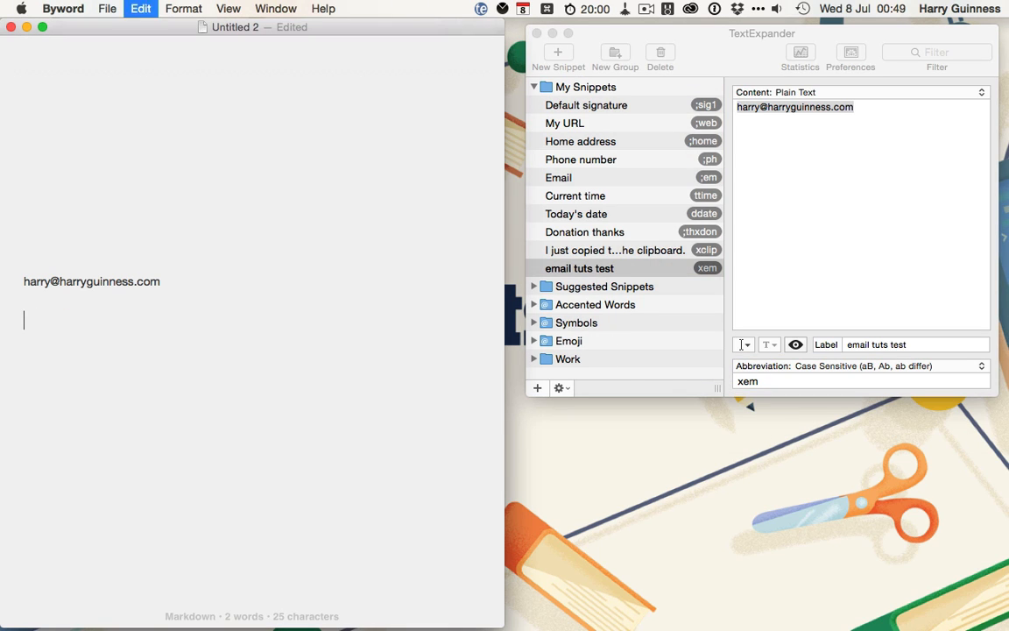
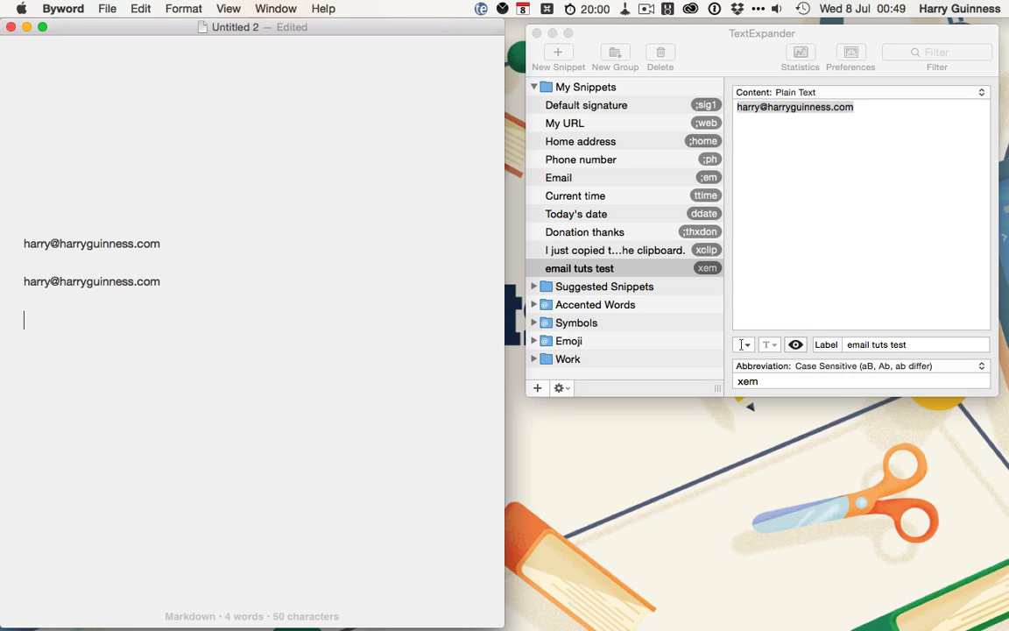
type("Hello")
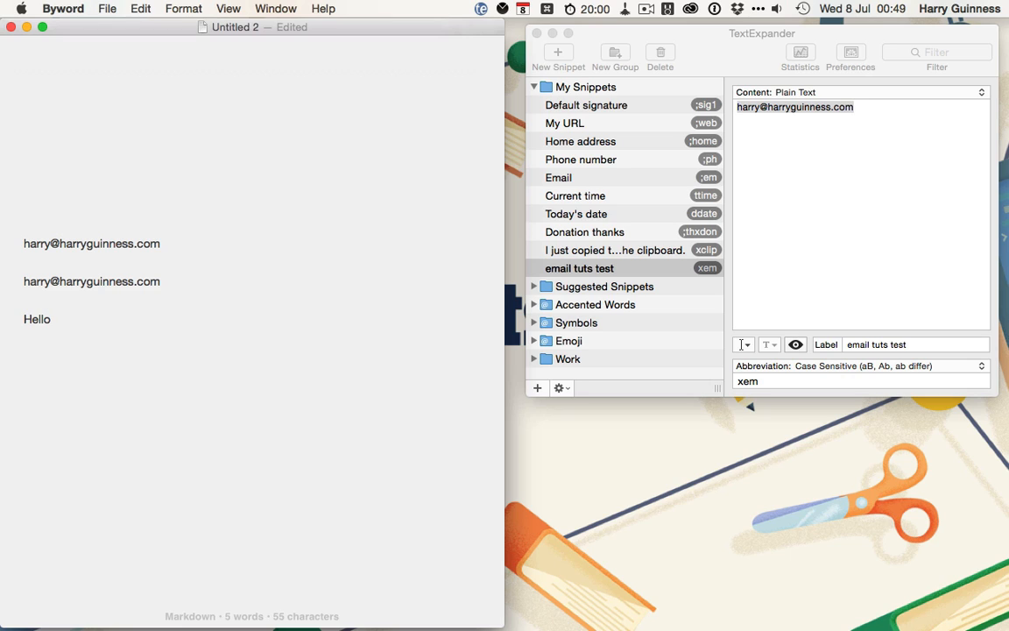
Create a snippet from the selected word 'Hello' with abbreviation 'He'
double_click(36, 318)
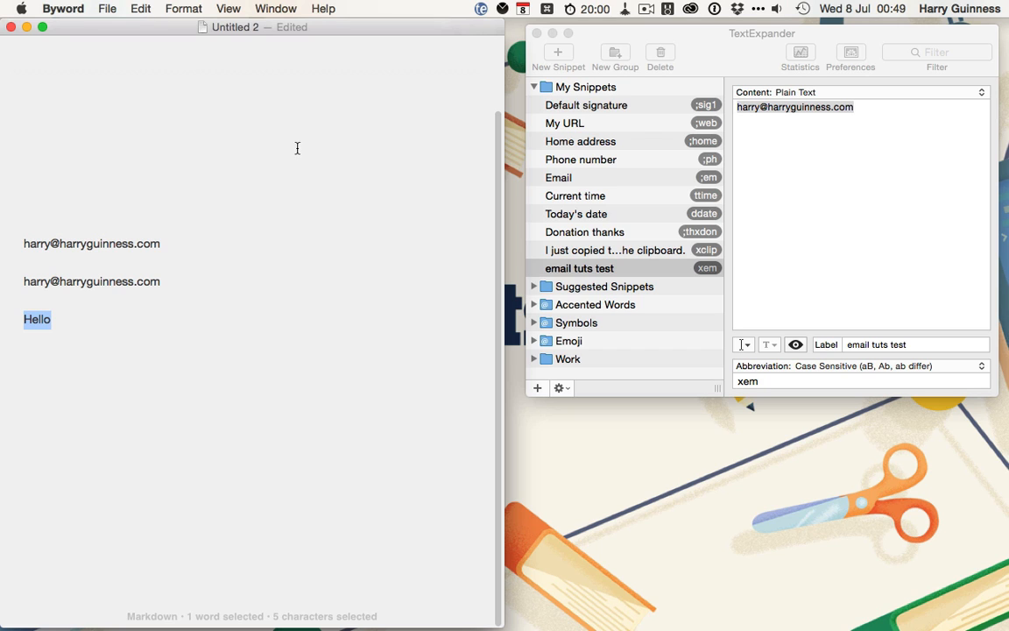
left_click(480, 8)
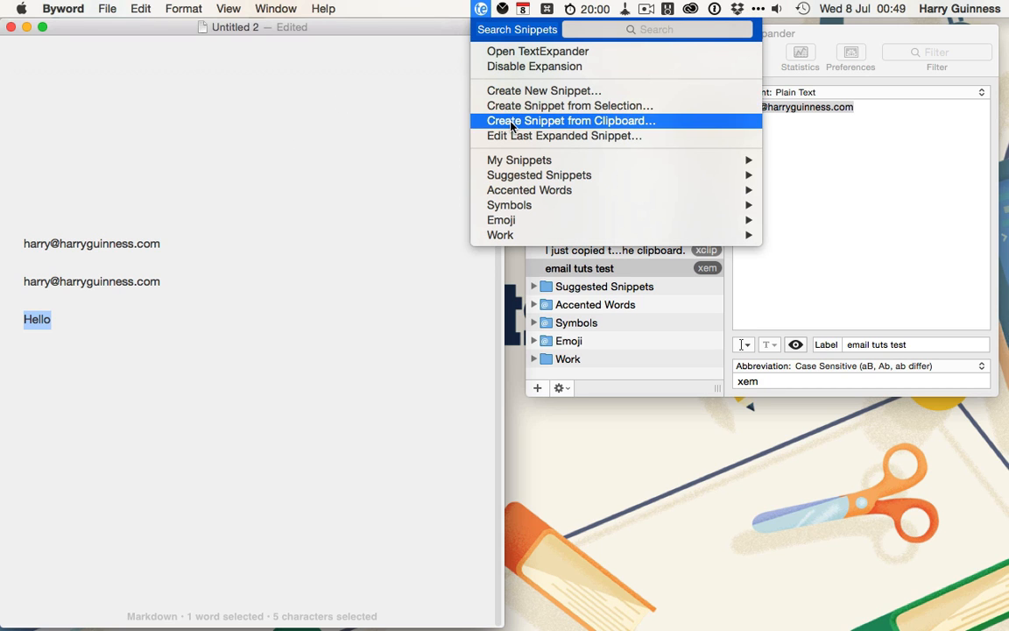
left_click(570, 121)
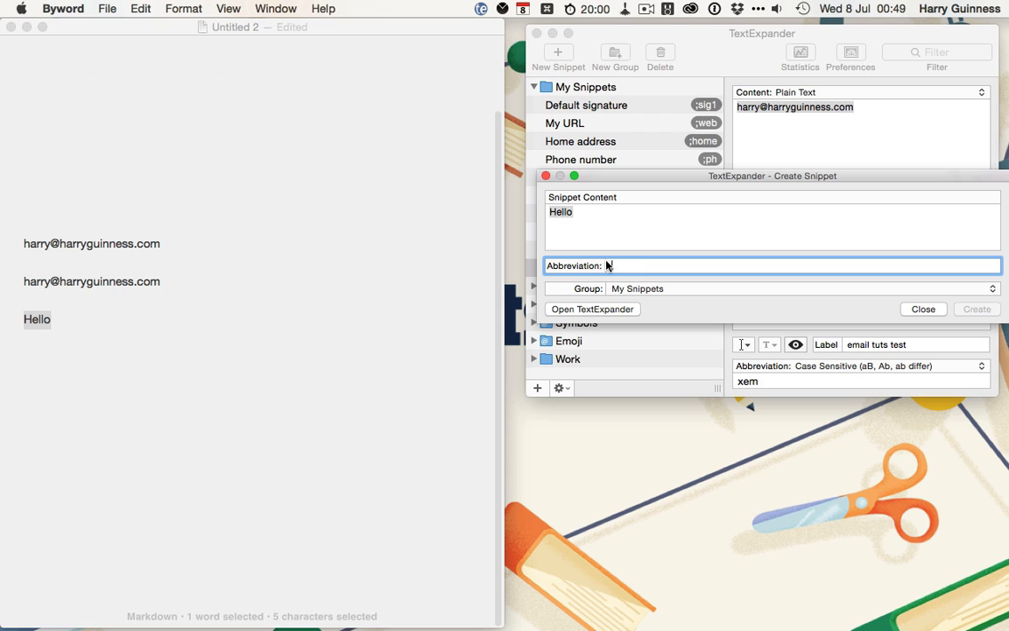
left_click(650, 266)
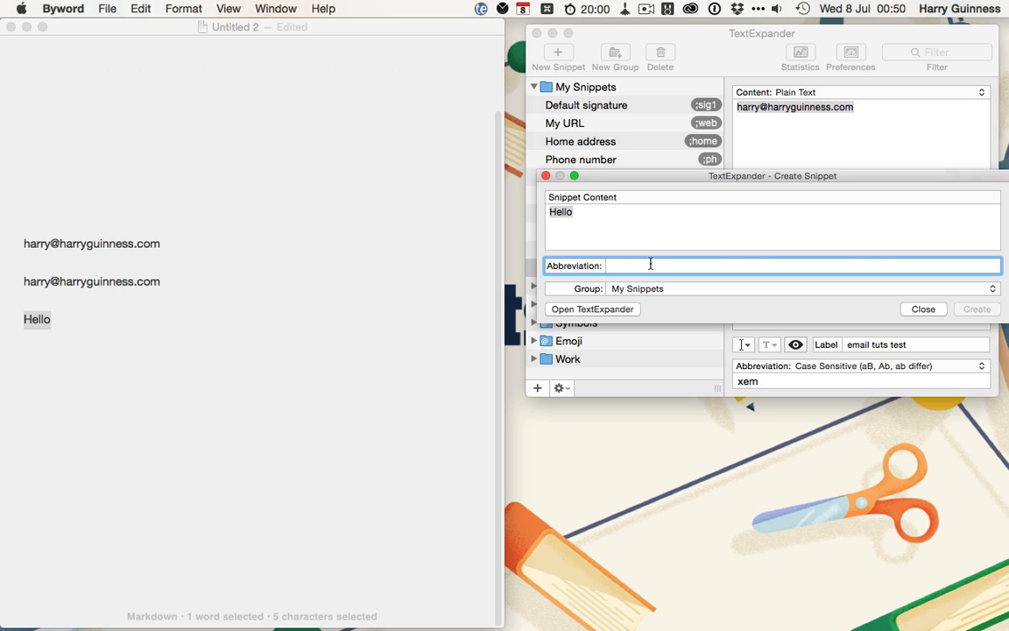
type("He")
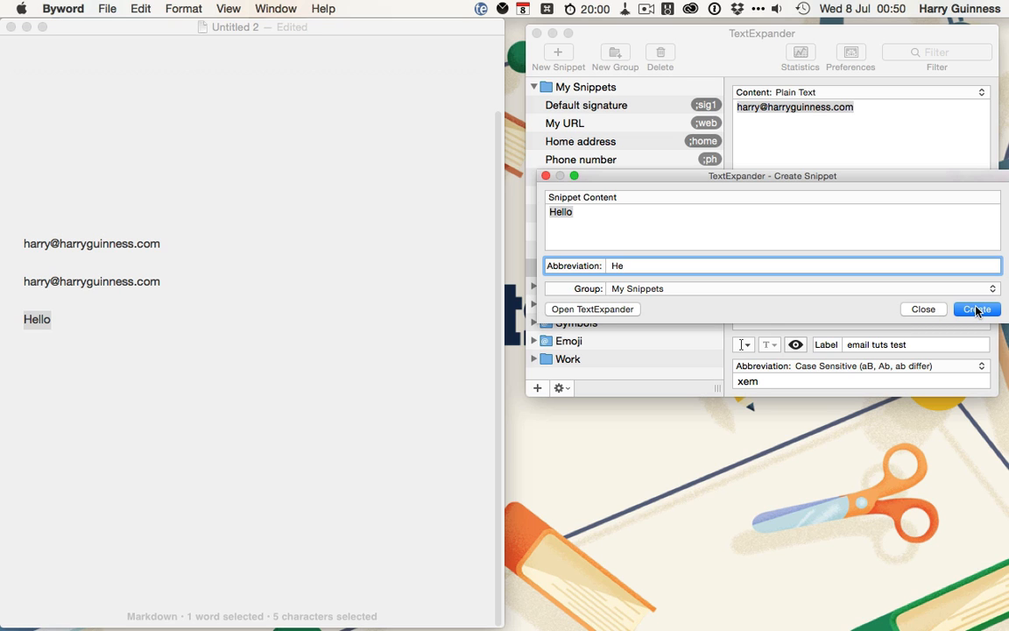
Save the Hello snippet with abbreviation He, then delete it
left_click(975, 308)
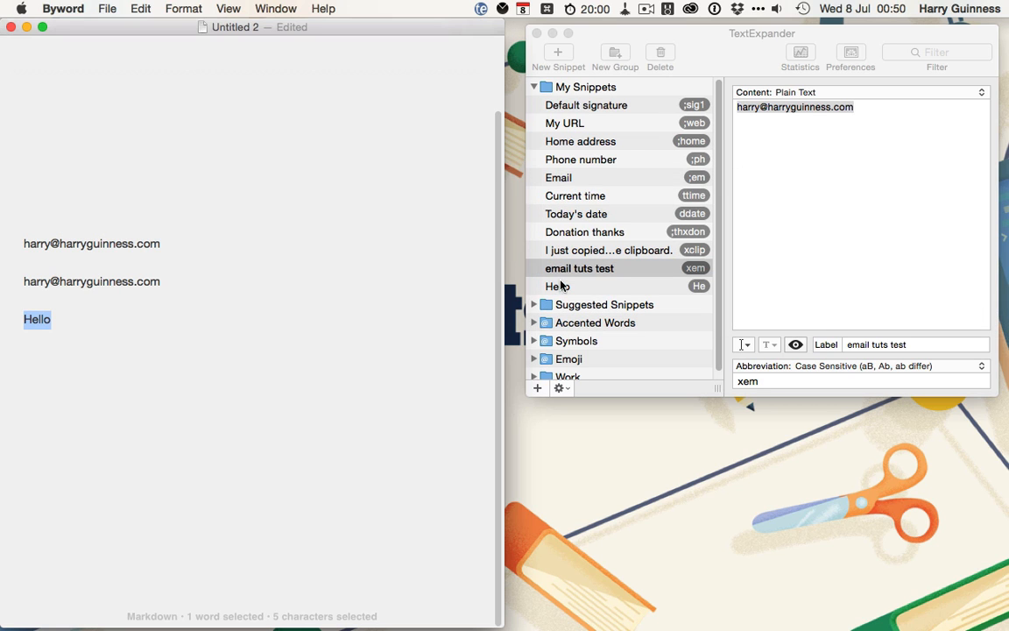
left_click(557, 285)
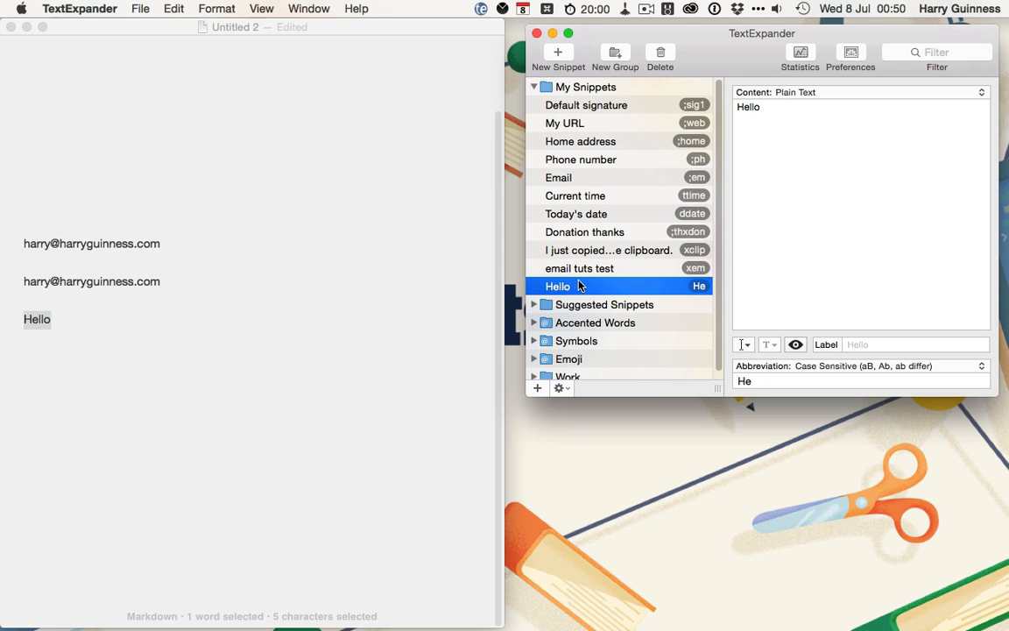
right_click(558, 287)
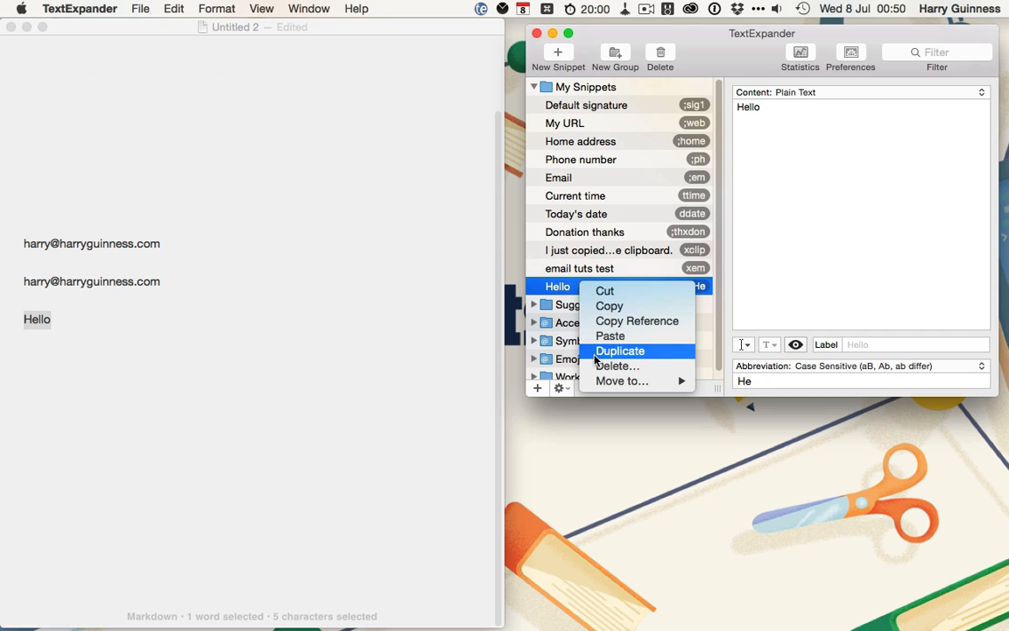
left_click(617, 365)
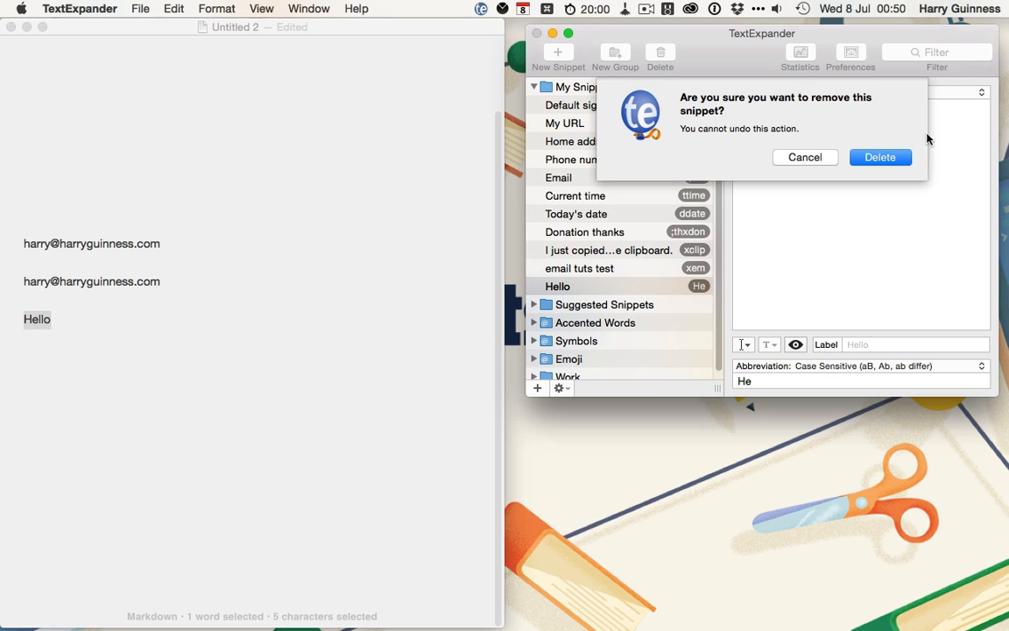
left_click(879, 156)
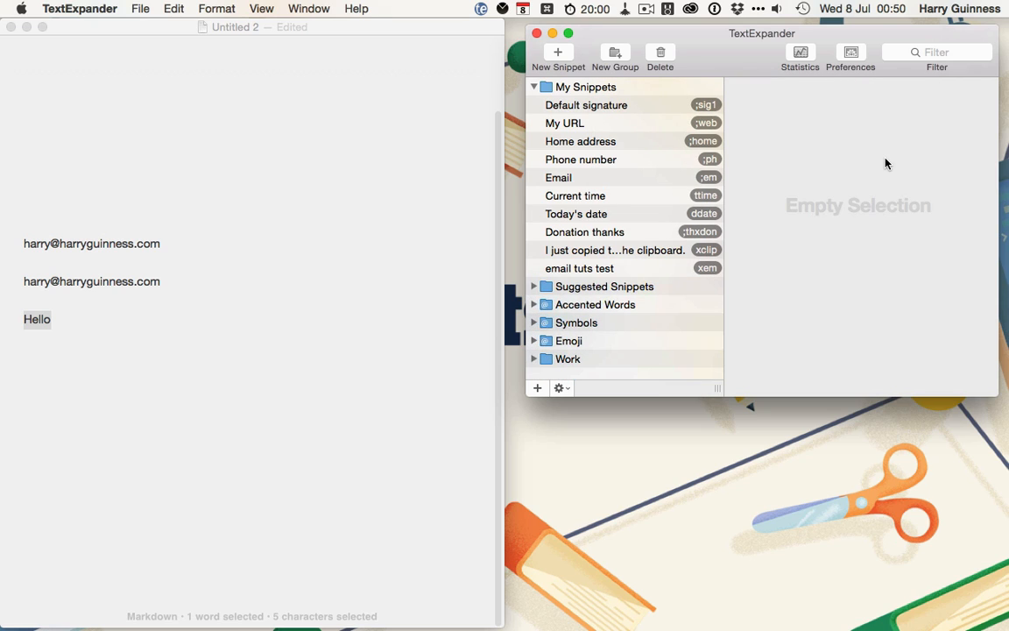
mouse_move(281, 226)
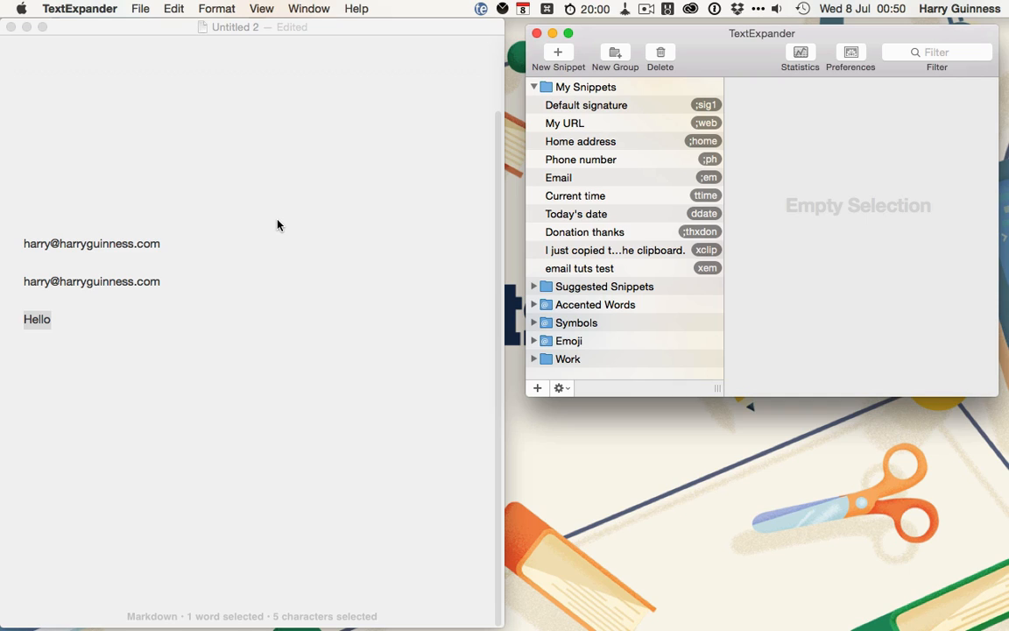
mouse_move(341, 242)
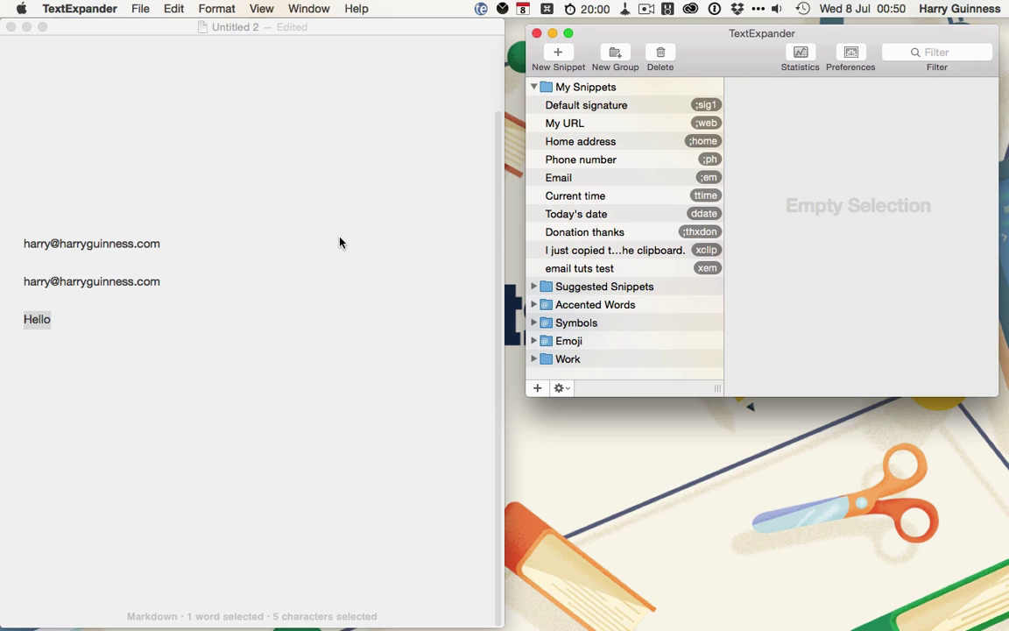
mouse_move(433, 249)
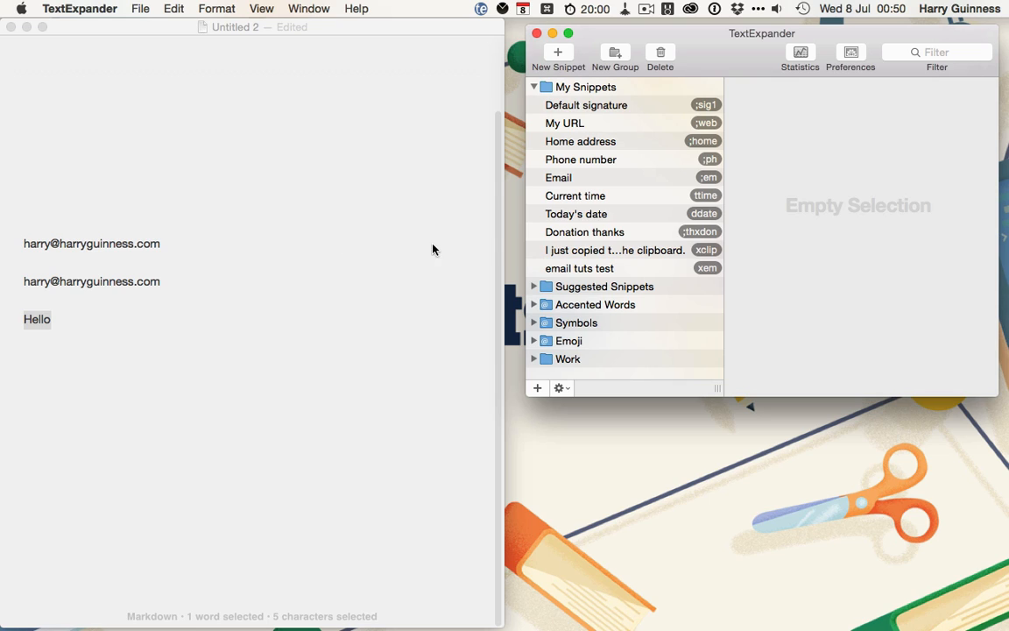
mouse_move(534, 290)
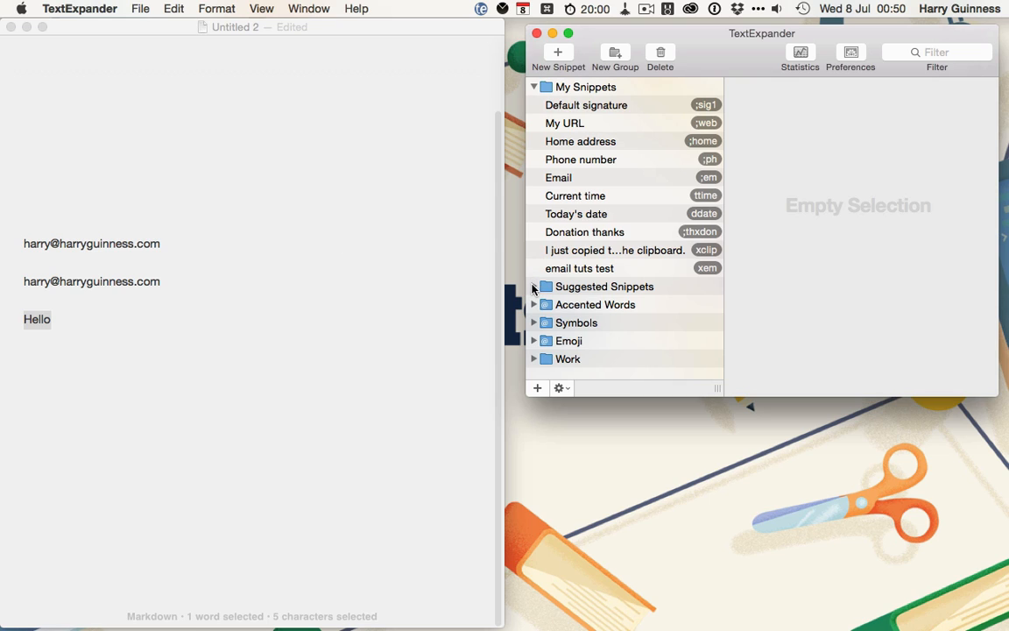
Keep the Keyboard Maestro suggestion from Suggested Snippets as a real snippet
left_click(533, 287)
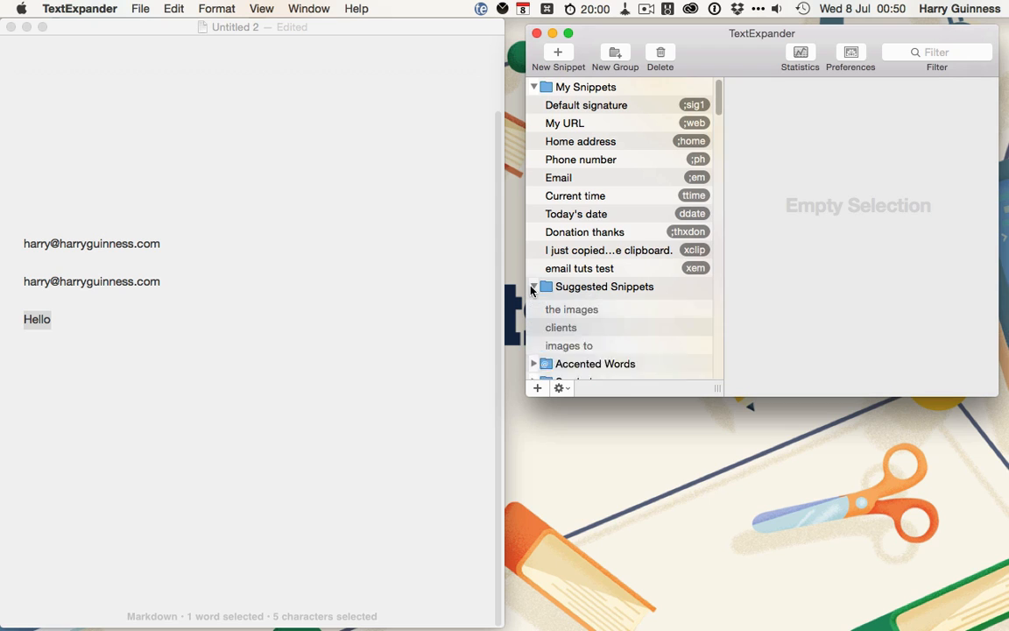
scroll("down", 3)
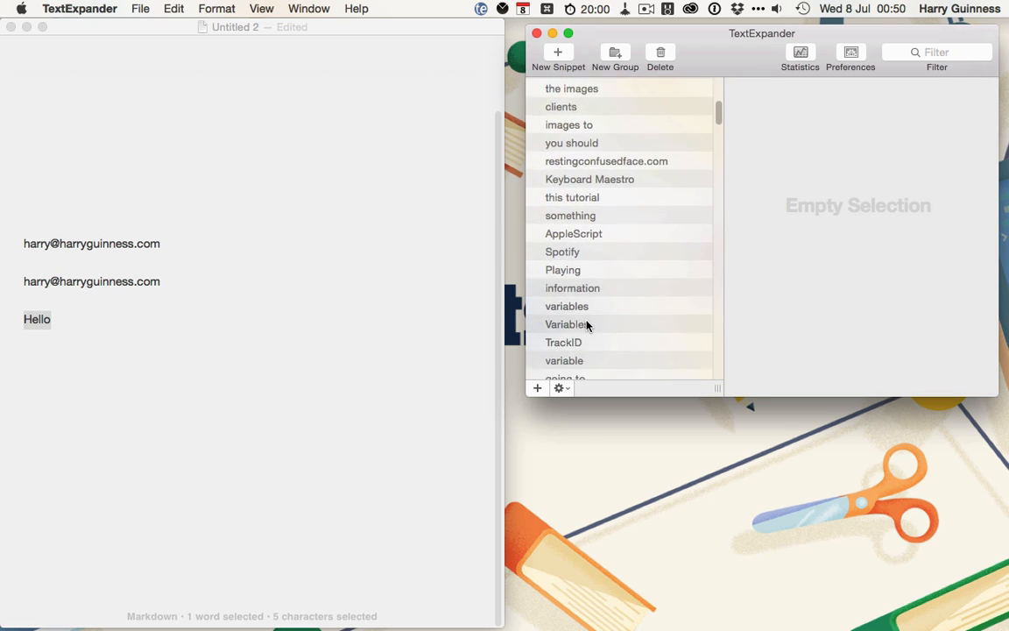
left_click(590, 125)
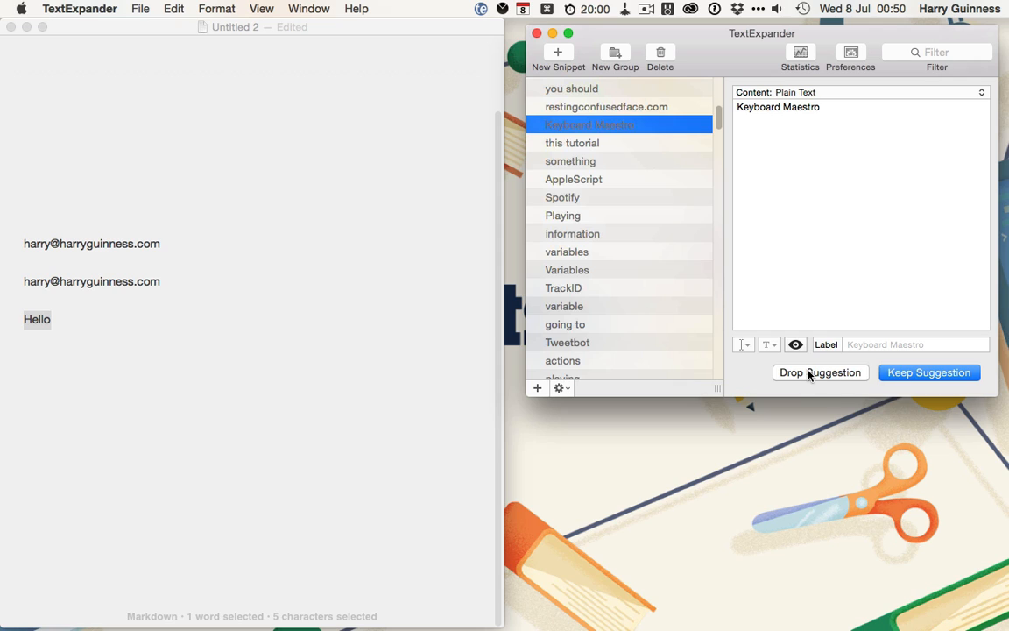
mouse_move(917, 375)
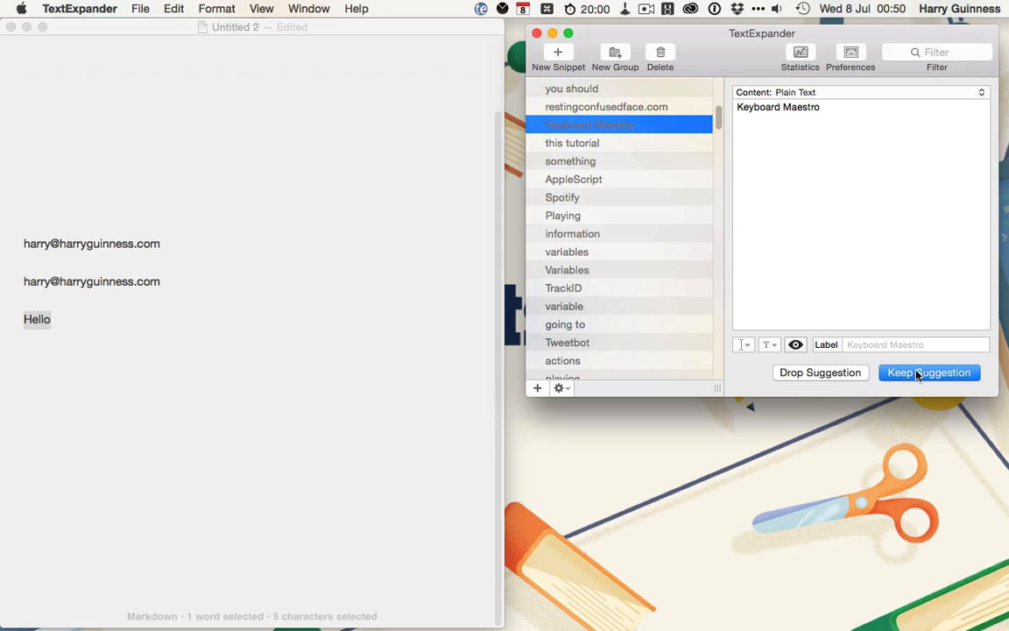
left_click(928, 372)
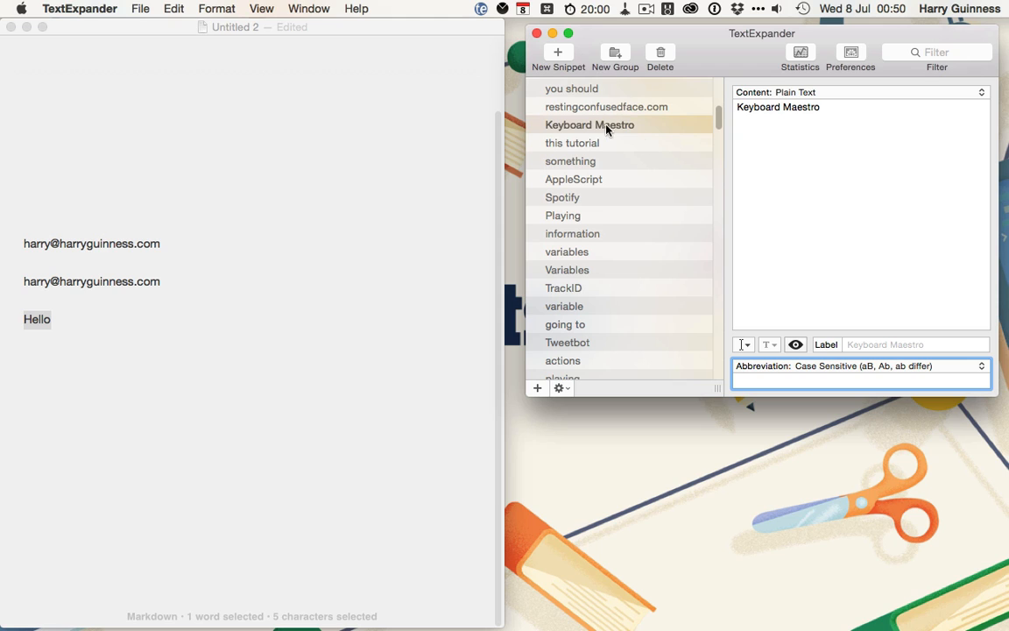
mouse_move(589, 125)
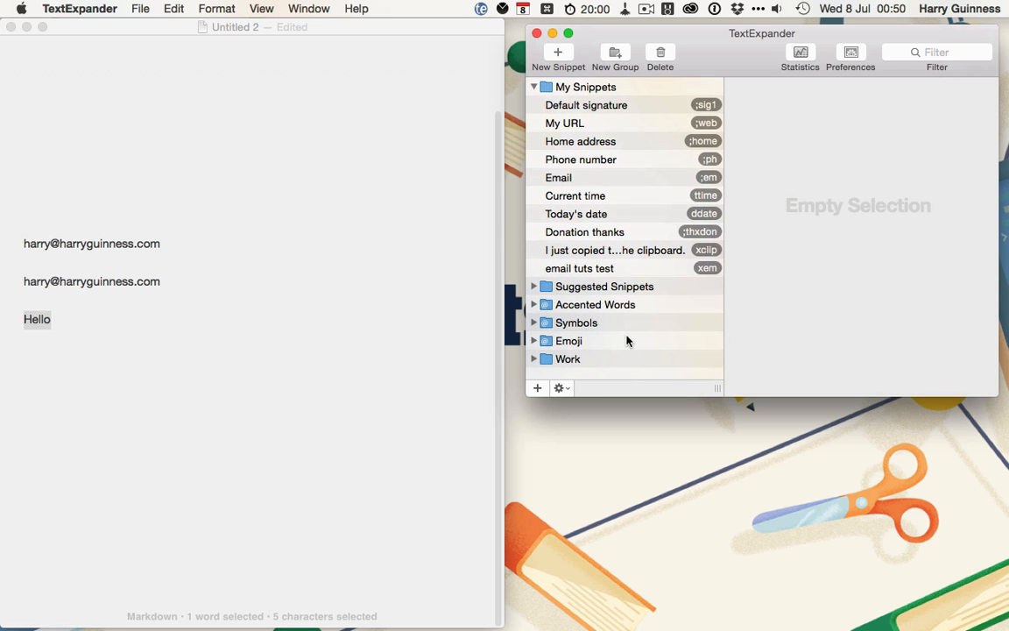
left_click(534, 322)
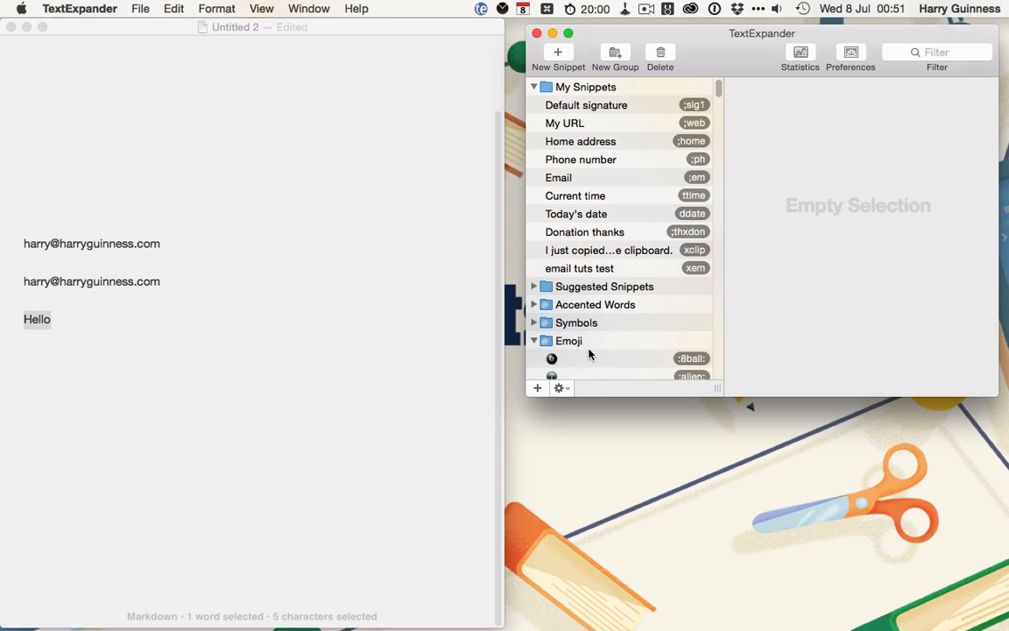
scroll("down", 3)
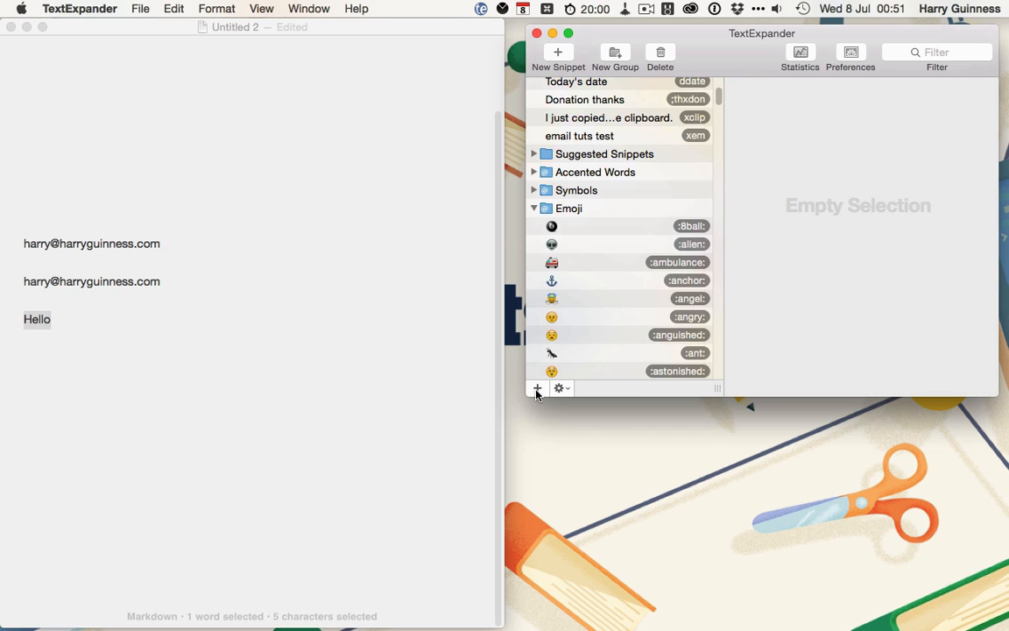
left_click(537, 387)
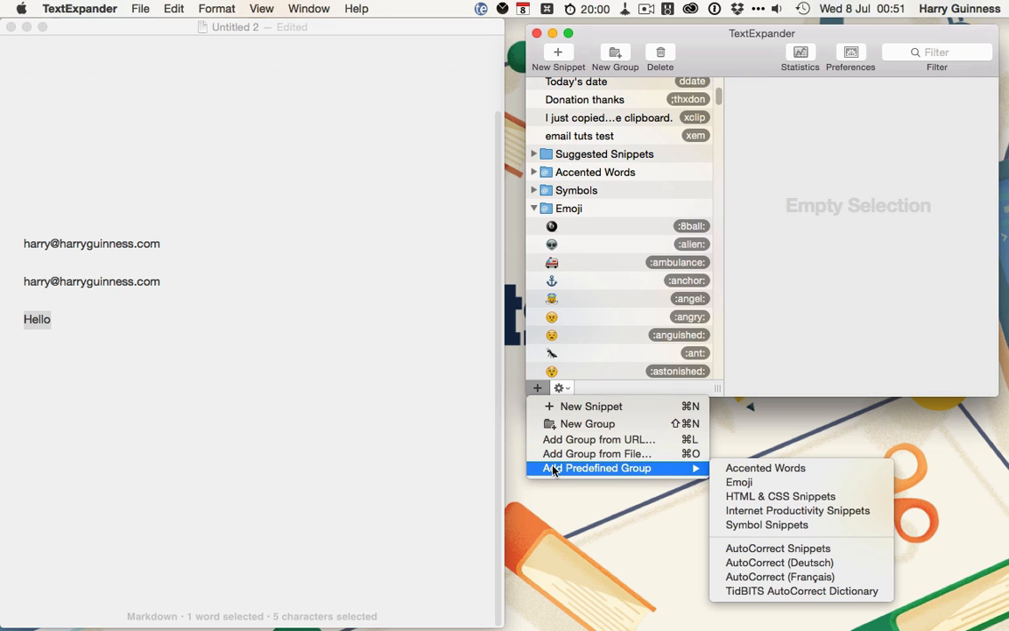
mouse_move(764, 467)
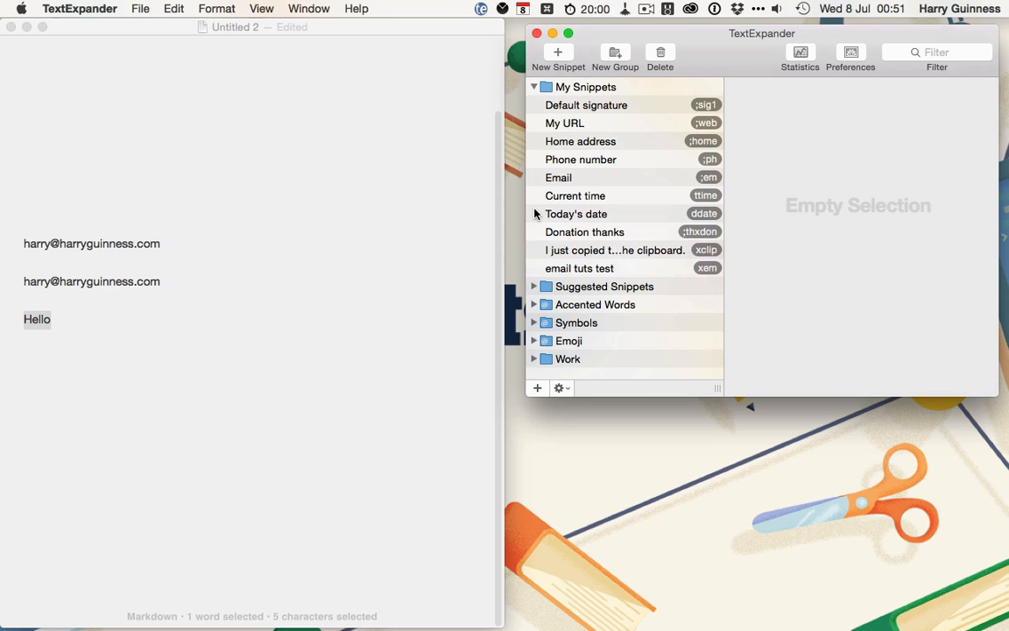
Collapse My Snippets, expand the Work group, and select the Previous Tuts snippet
left_click(534, 87)
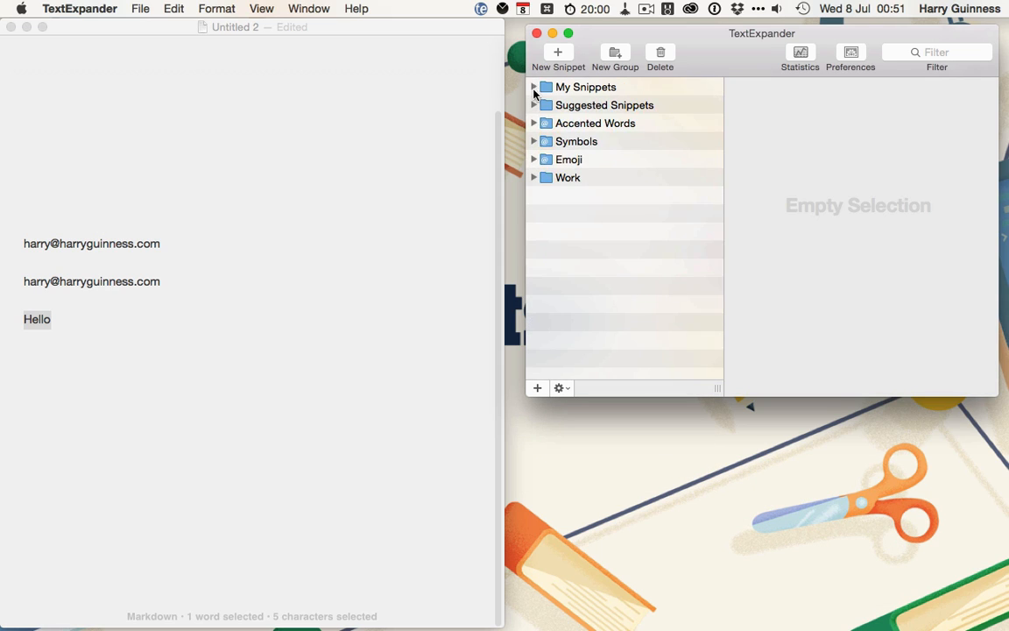
mouse_move(550, 132)
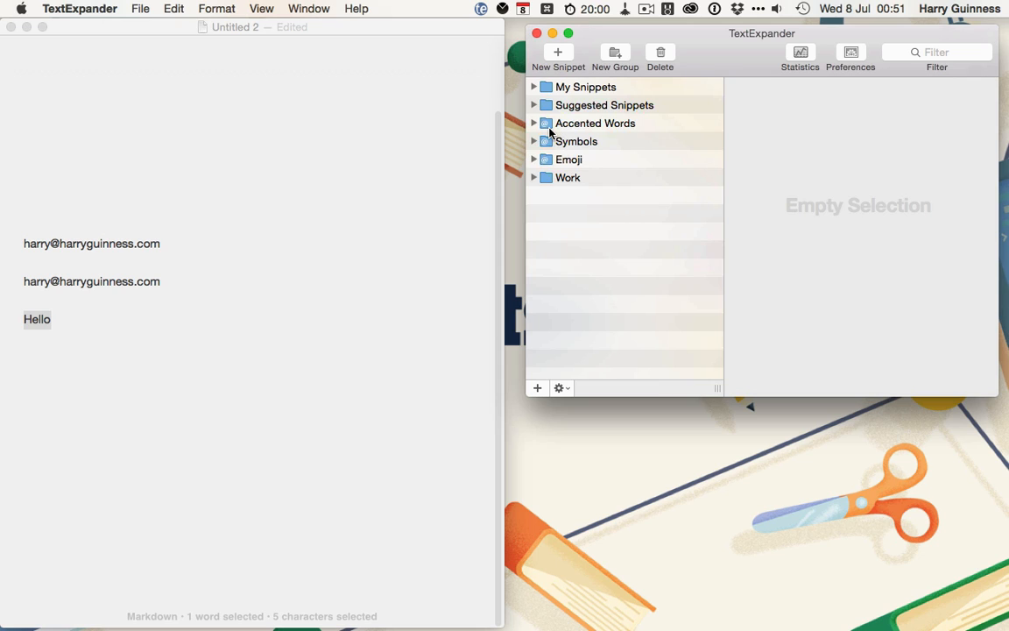
mouse_move(537, 181)
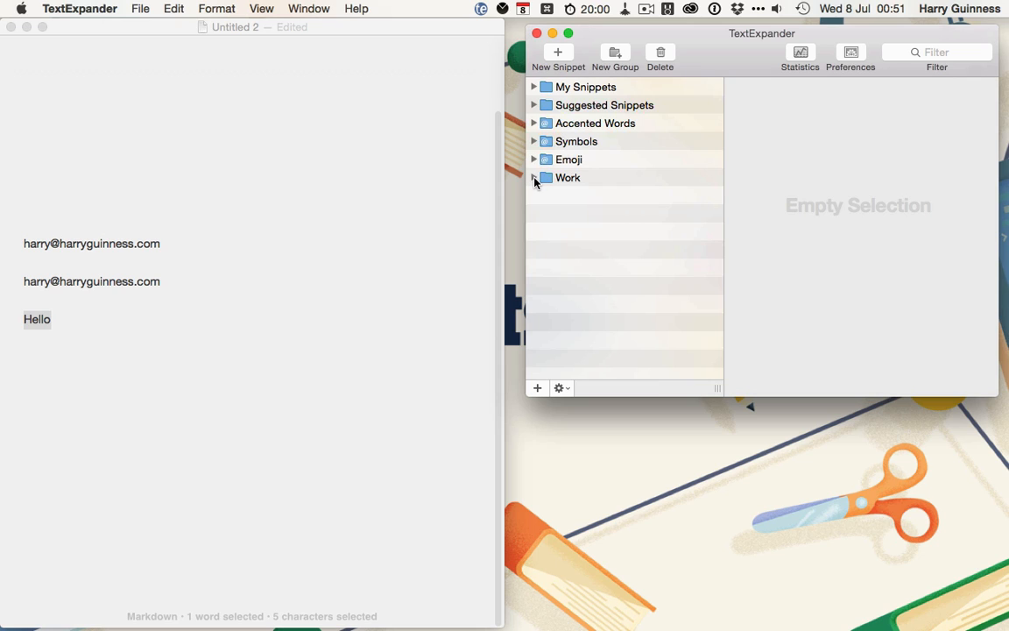
left_click(534, 178)
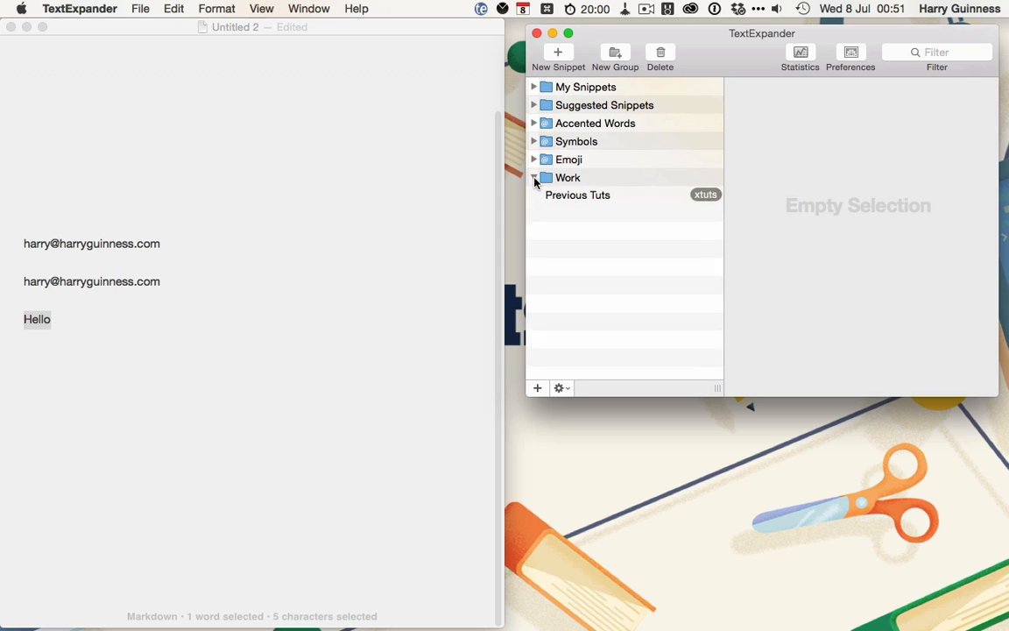
left_click(533, 177)
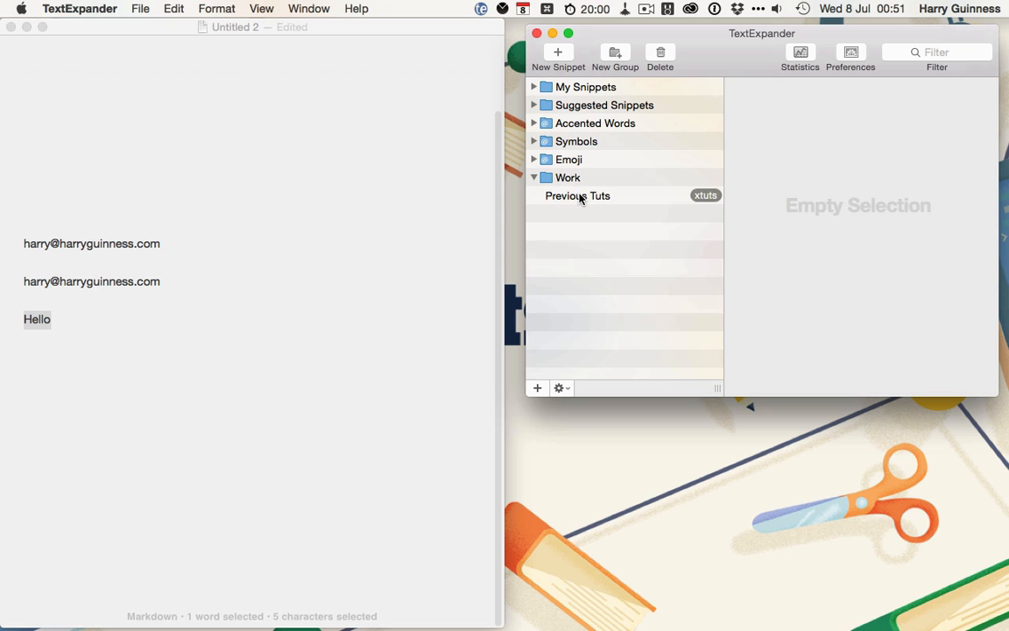
left_click(578, 195)
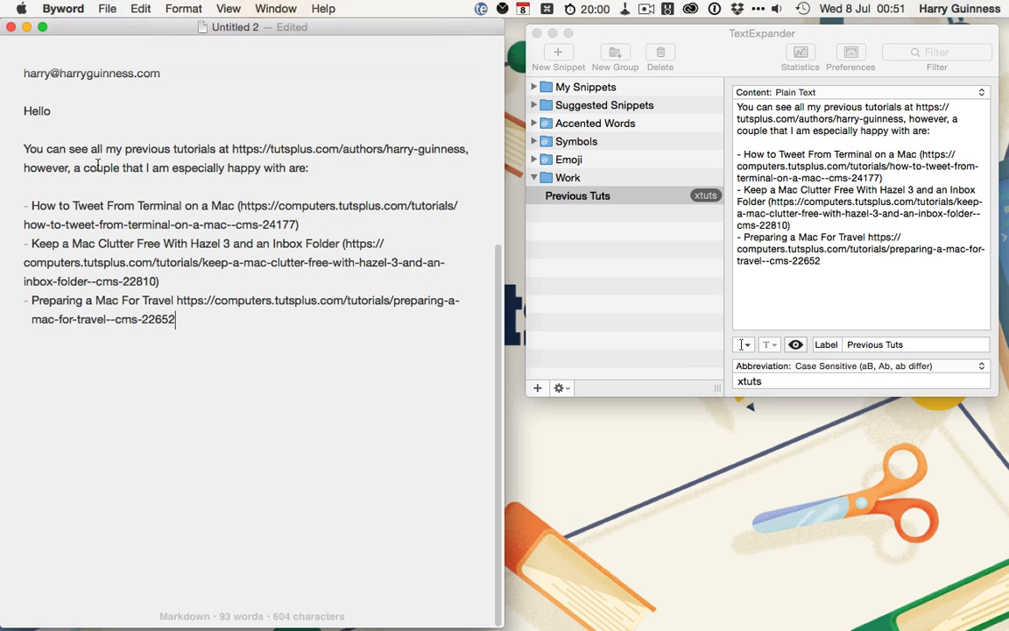
mouse_move(388, 174)
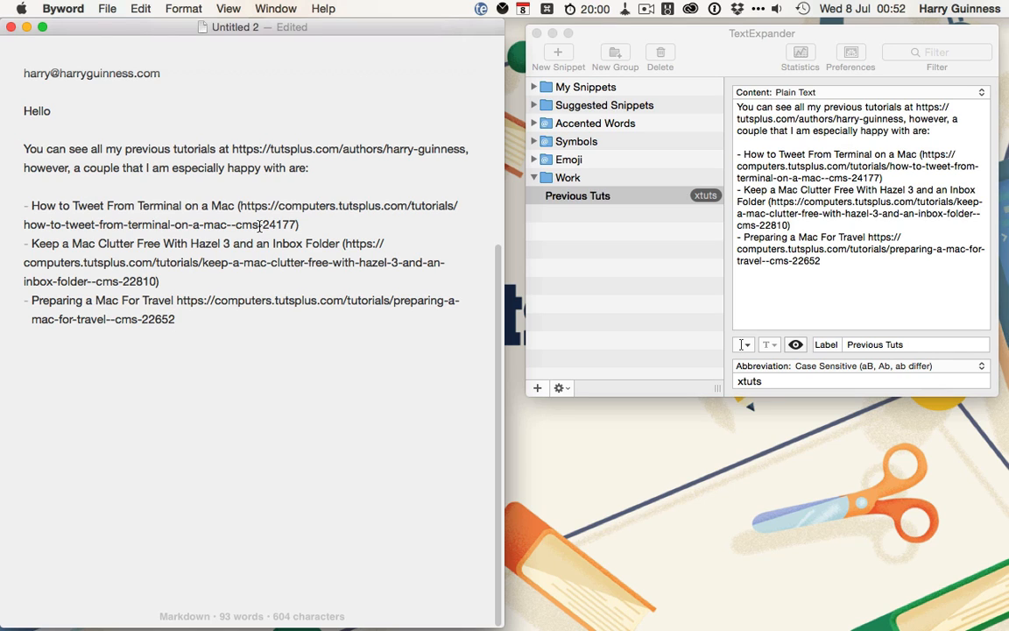
Select the Previous Tuts snippet in TextExpander
left_click(175, 319)
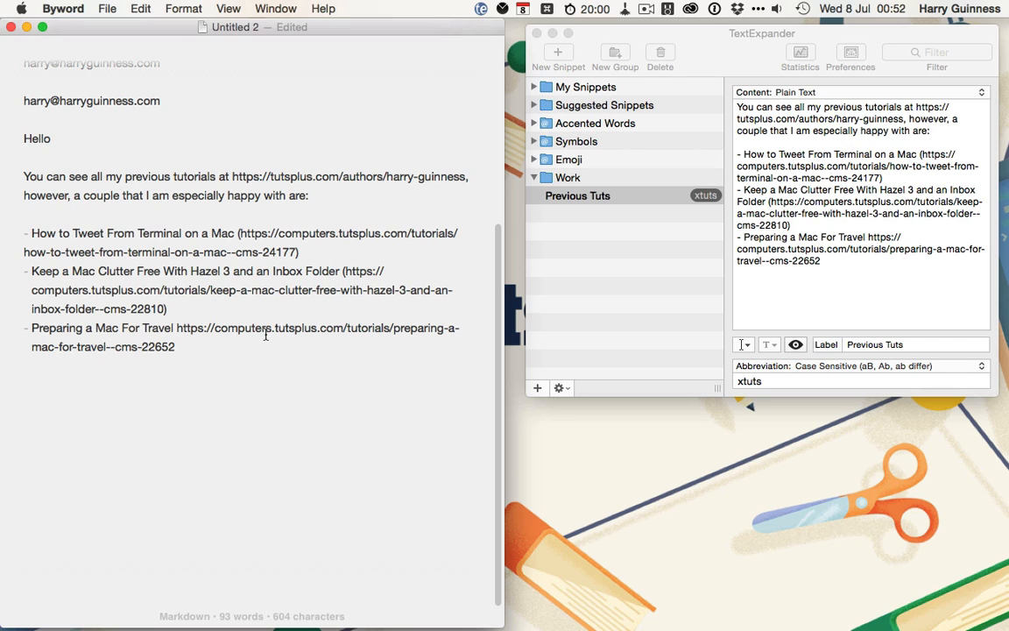
left_click(174, 346)
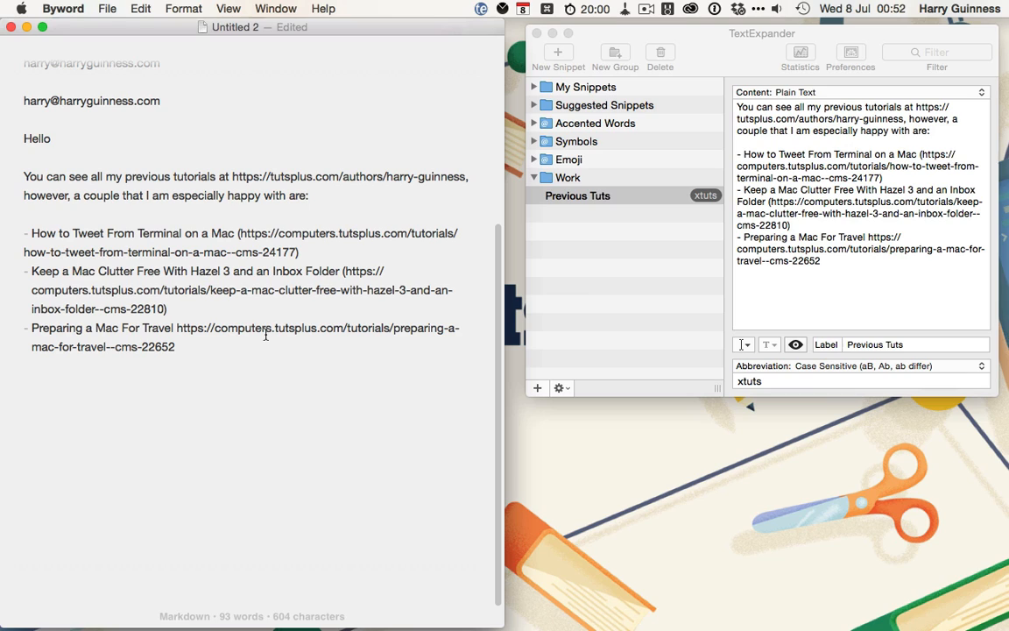
left_click(175, 346)
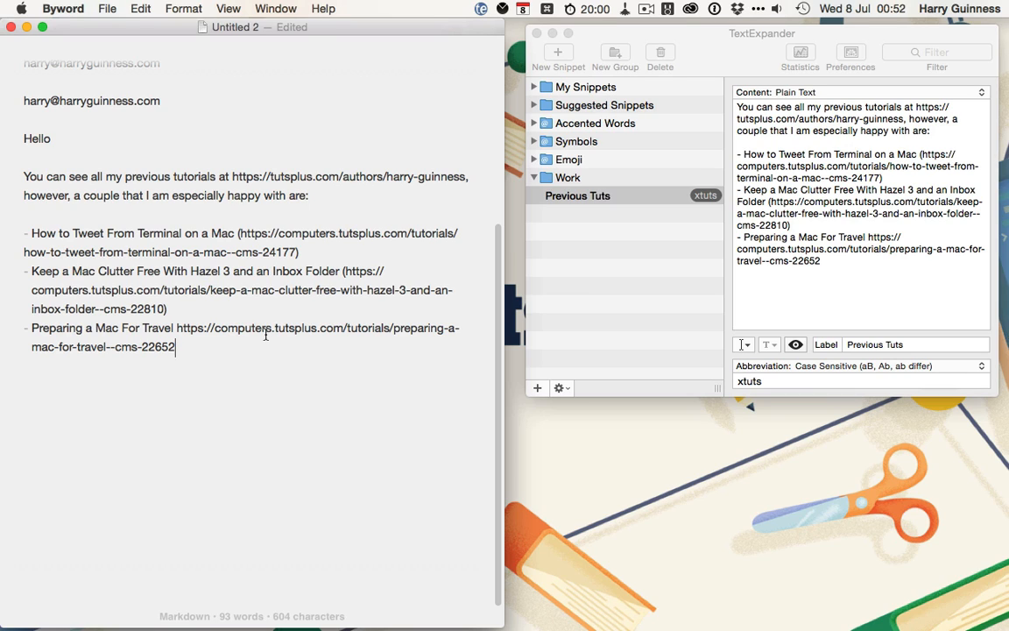